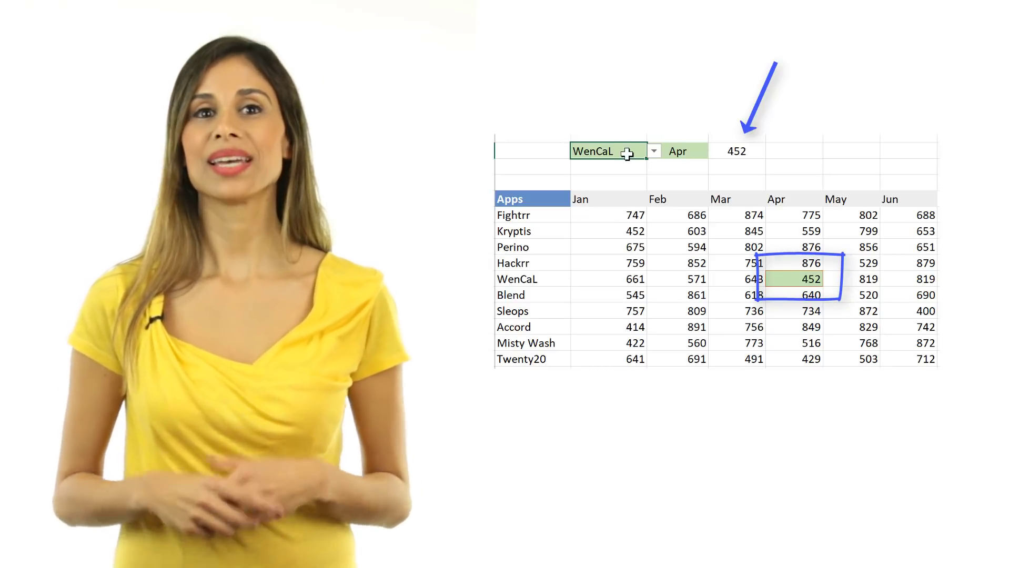
# Pick Perino from the B3 app dropdown, then choose a month from C3's list
pyautogui.click(653, 151)
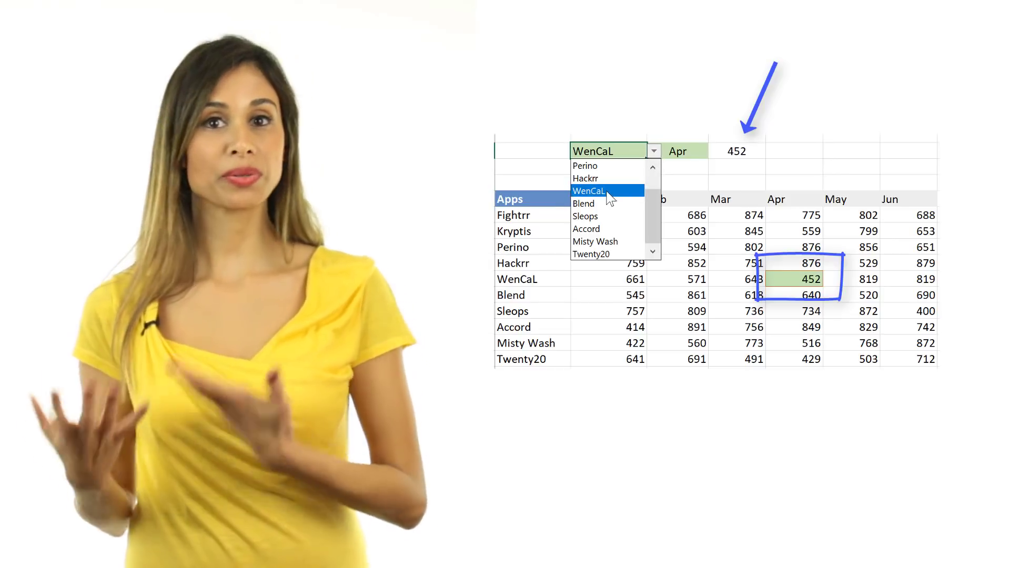
pyautogui.click(584, 165)
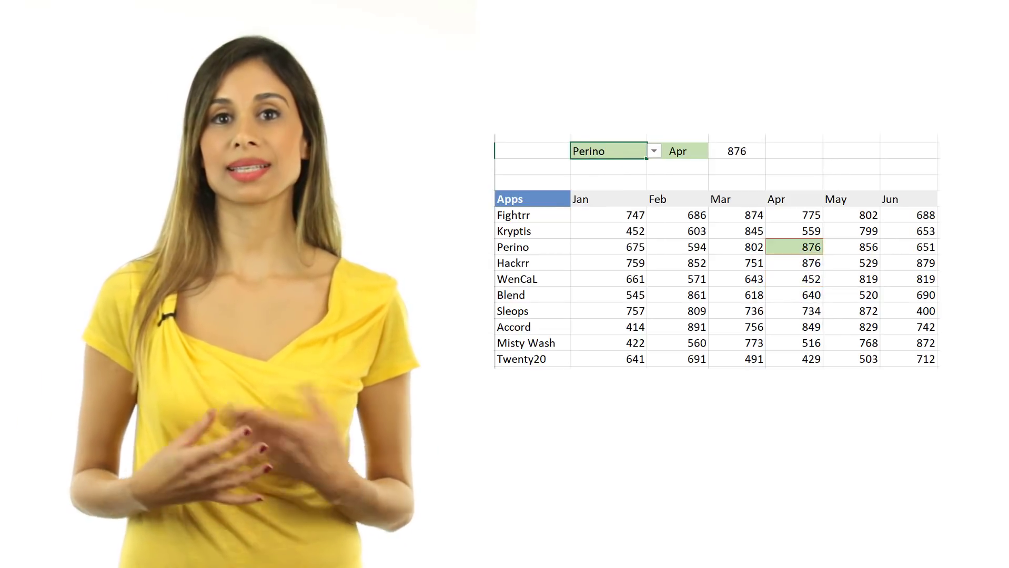
pyautogui.click(715, 151)
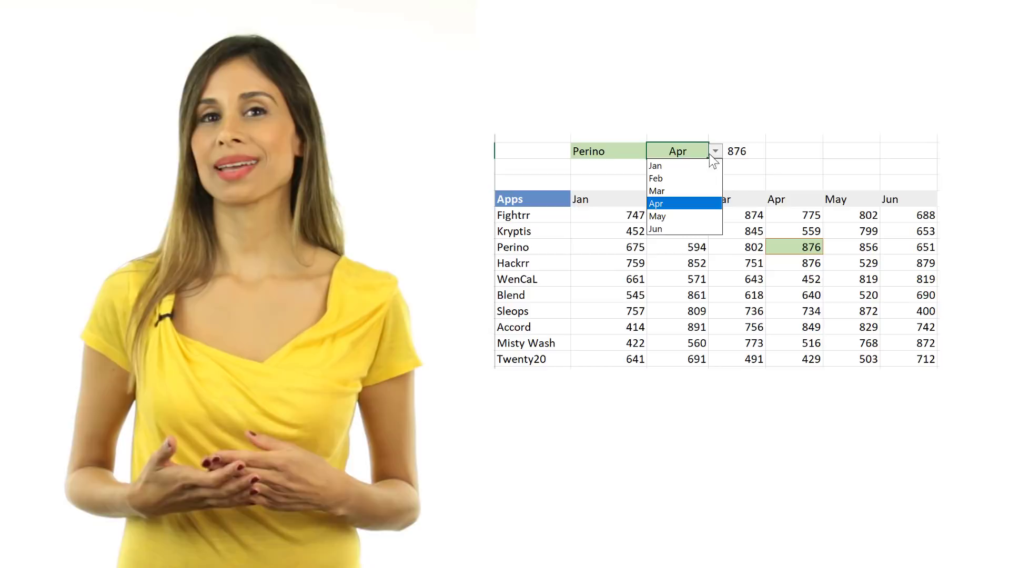
pyautogui.click(657, 191)
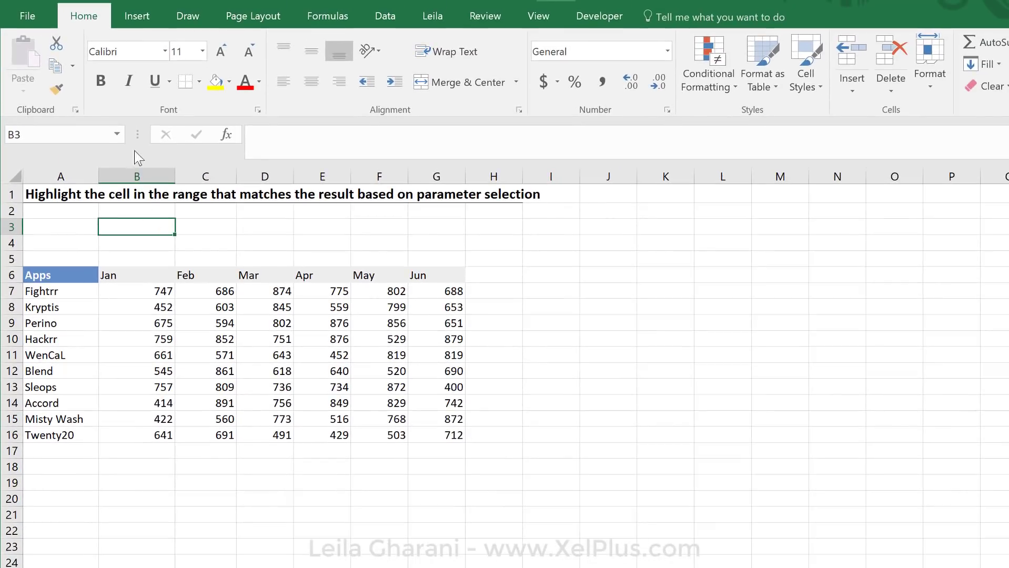
# Add a List data validation on B3 sourced from A7:A16, then select Kryptis
pyautogui.click(385, 15)
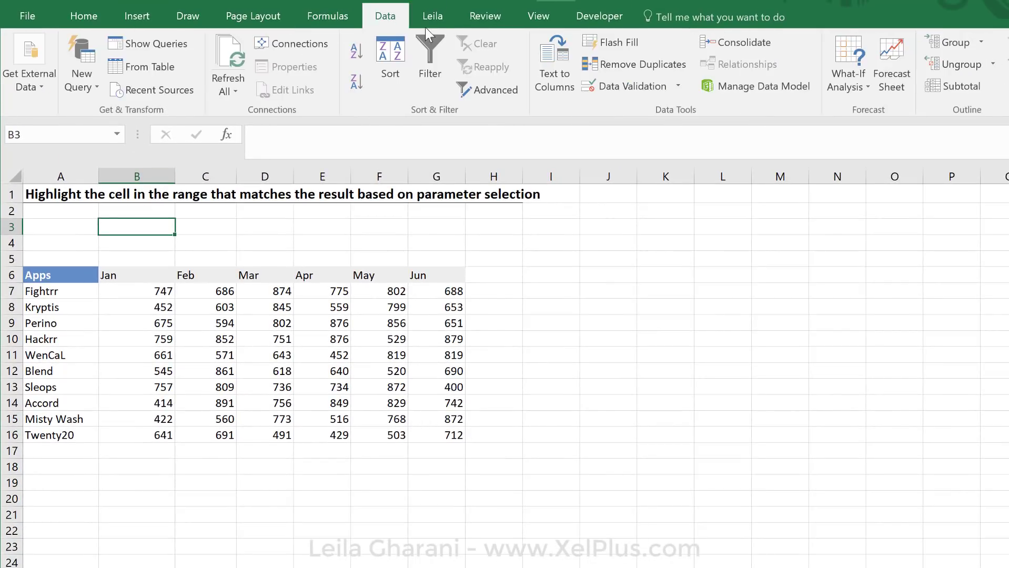
pyautogui.click(628, 86)
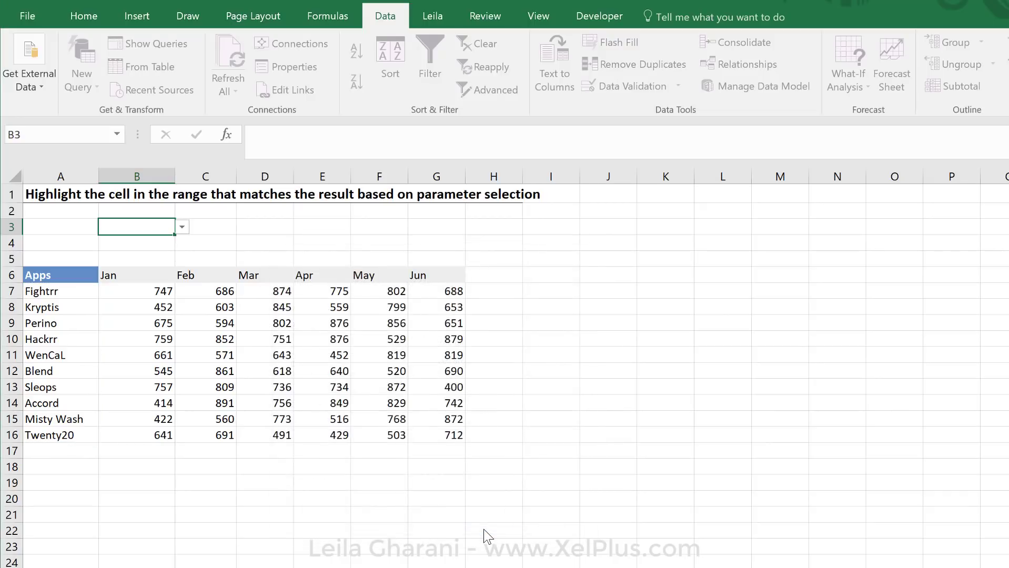
pyautogui.click(181, 226)
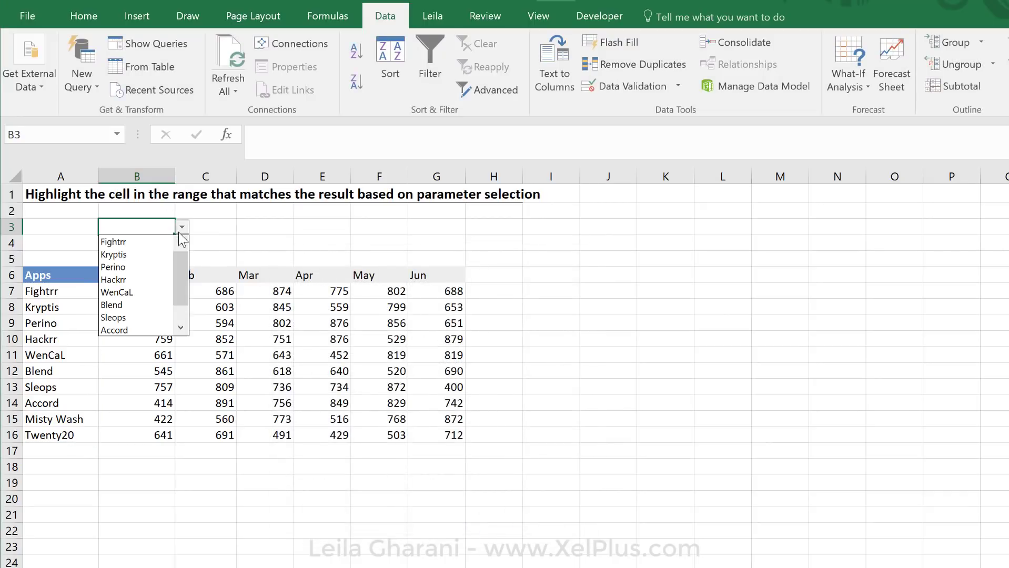
pyautogui.click(113, 254)
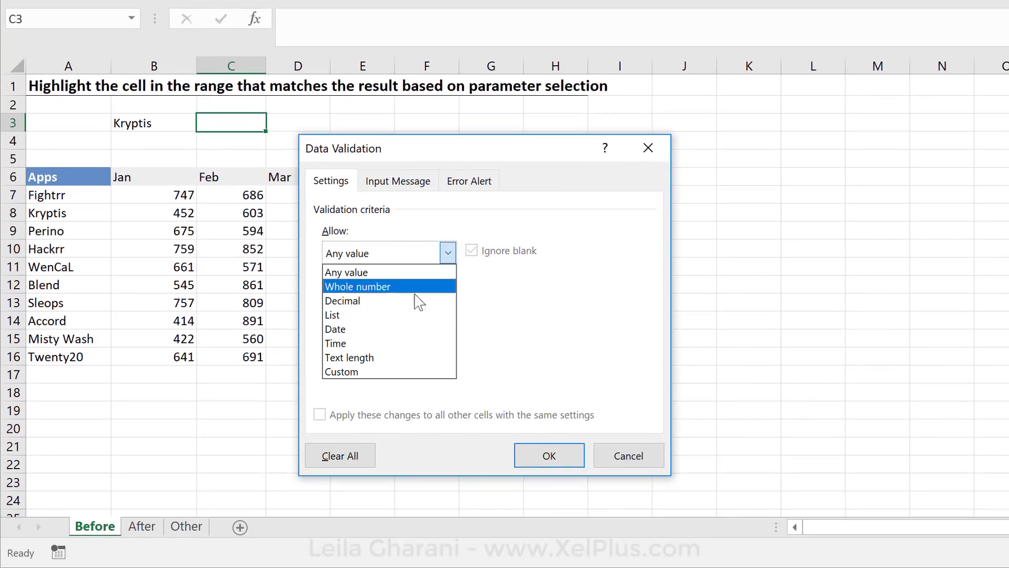
# Restrict C3 to a list of the month headers and select Feb
pyautogui.click(332, 315)
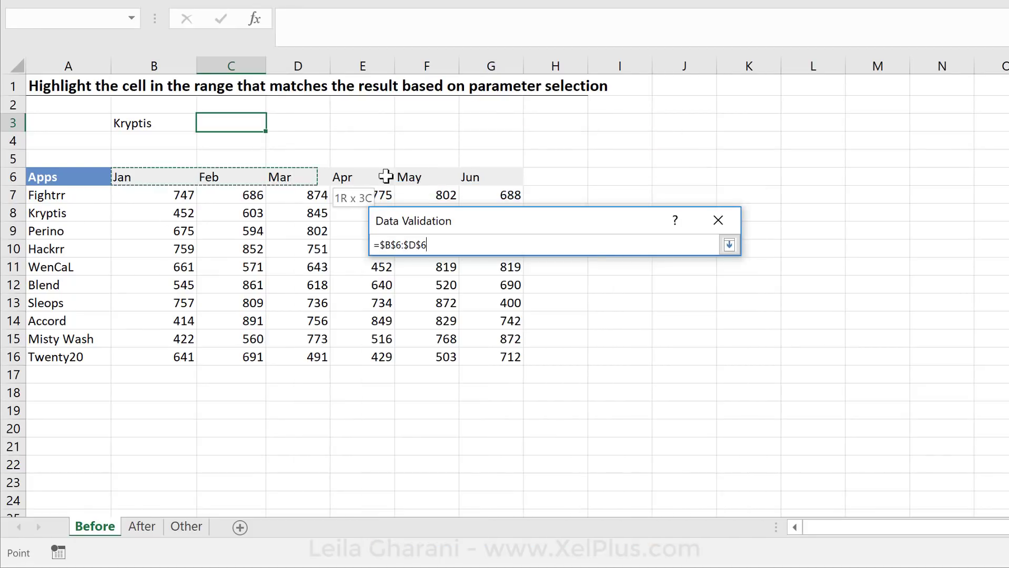
pyautogui.click(729, 245)
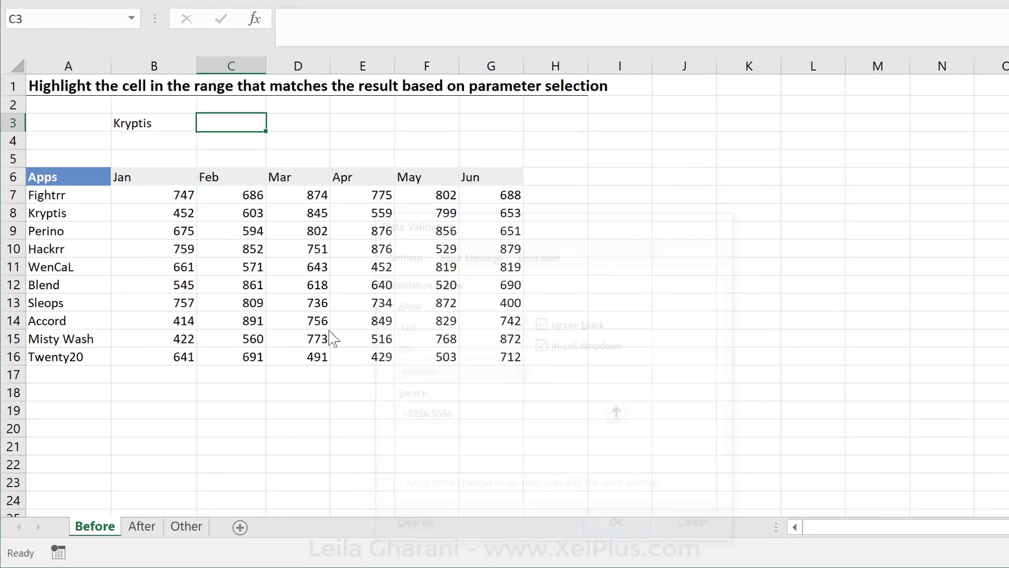
pyautogui.click(613, 522)
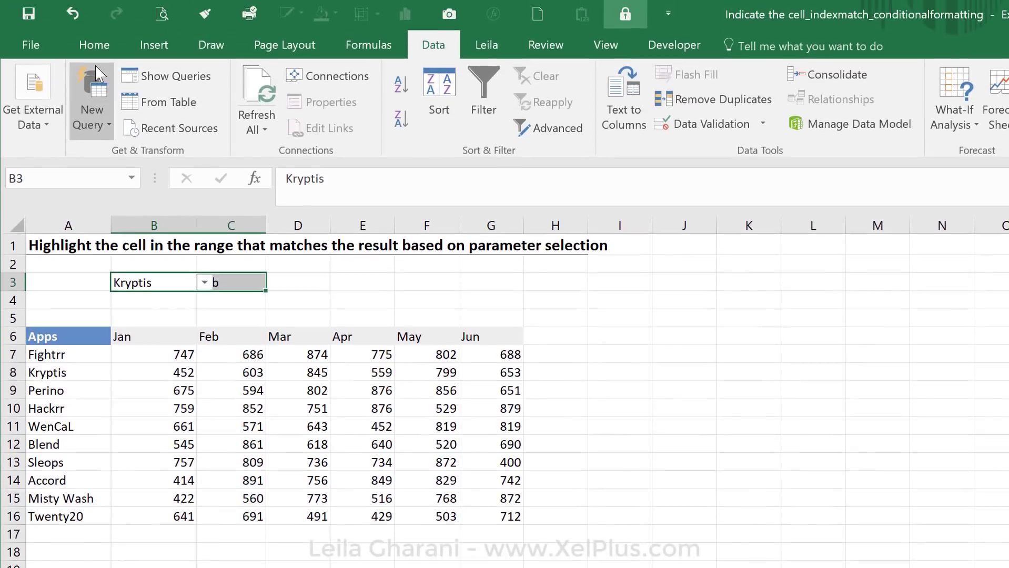
pyautogui.click(253, 120)
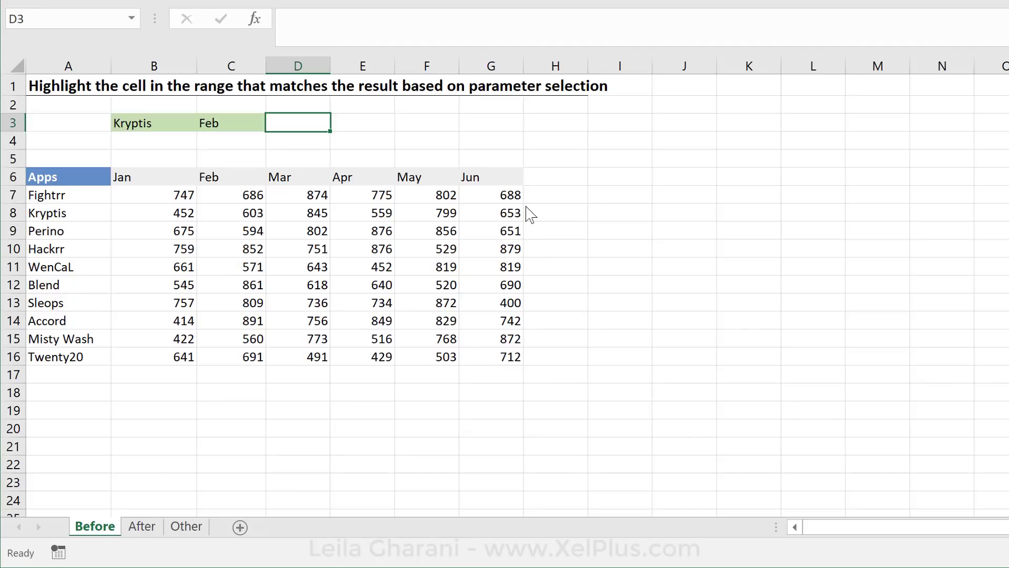
pyautogui.moveTo(410, 168)
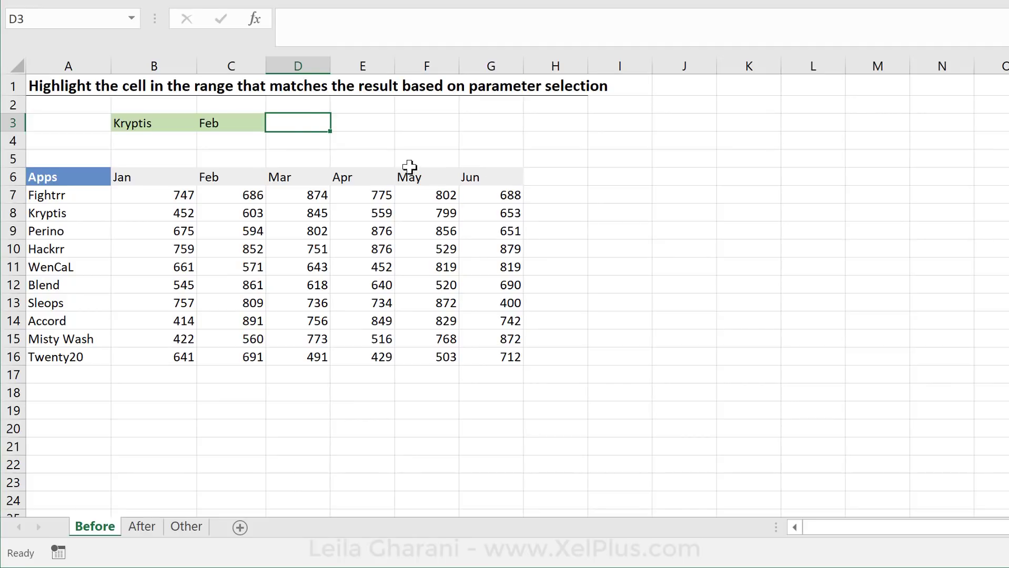
pyautogui.moveTo(312, 128)
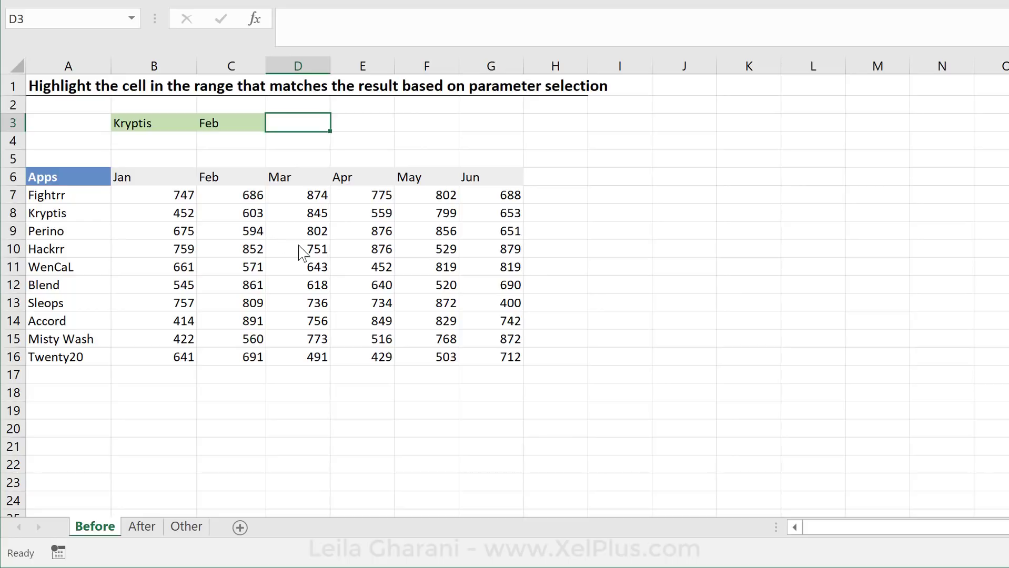
pyautogui.moveTo(321, 317)
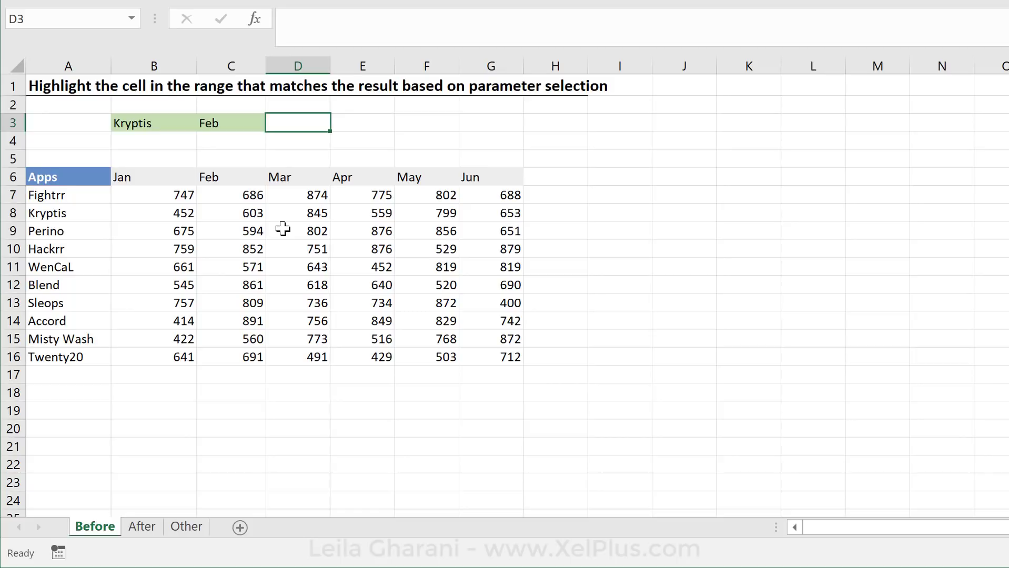
# Enter =INDEX( in D3 with B7:G16 as the array argument
pyautogui.write('=index(')
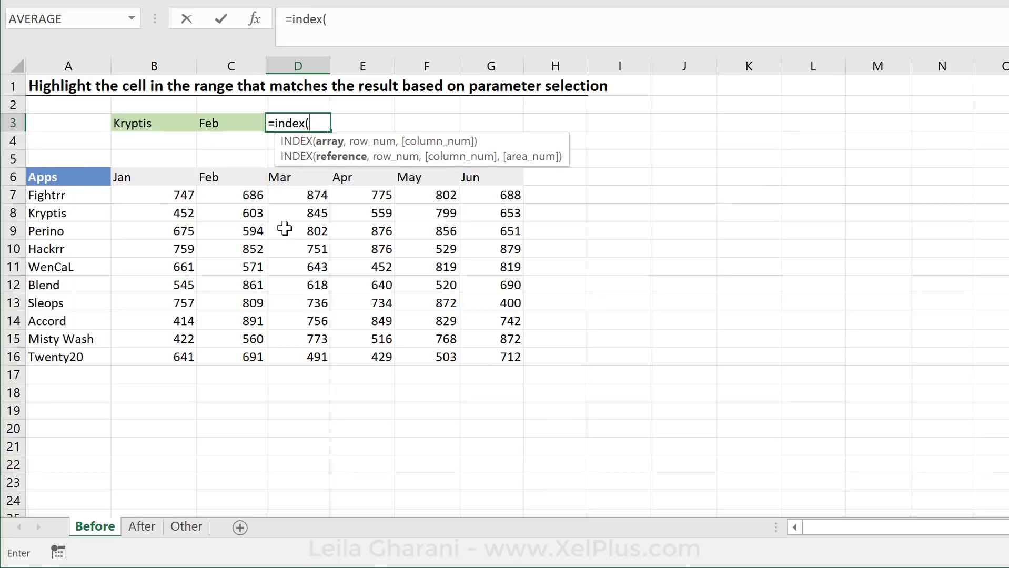
pyautogui.moveTo(320, 309)
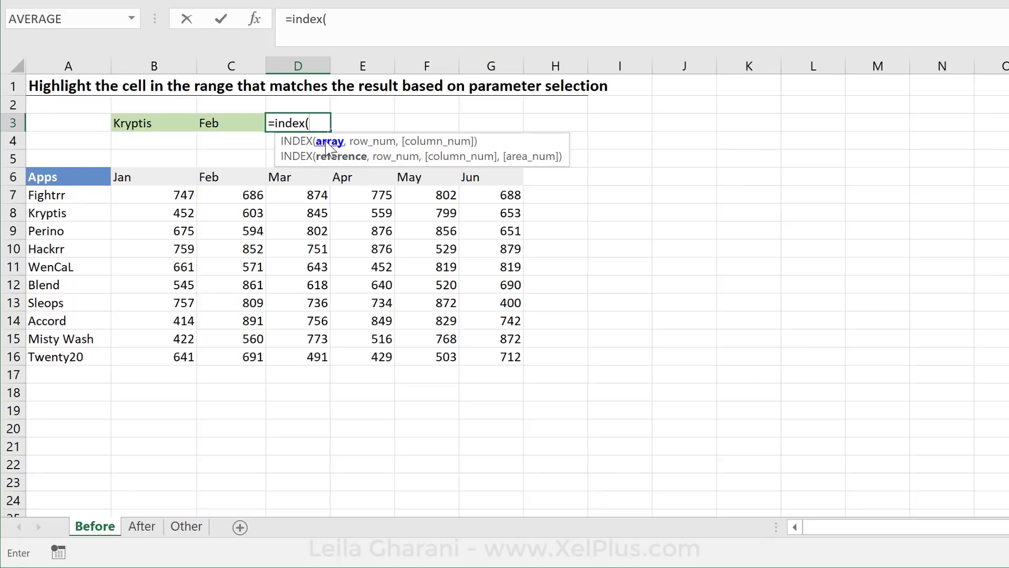
pyautogui.click(153, 195)
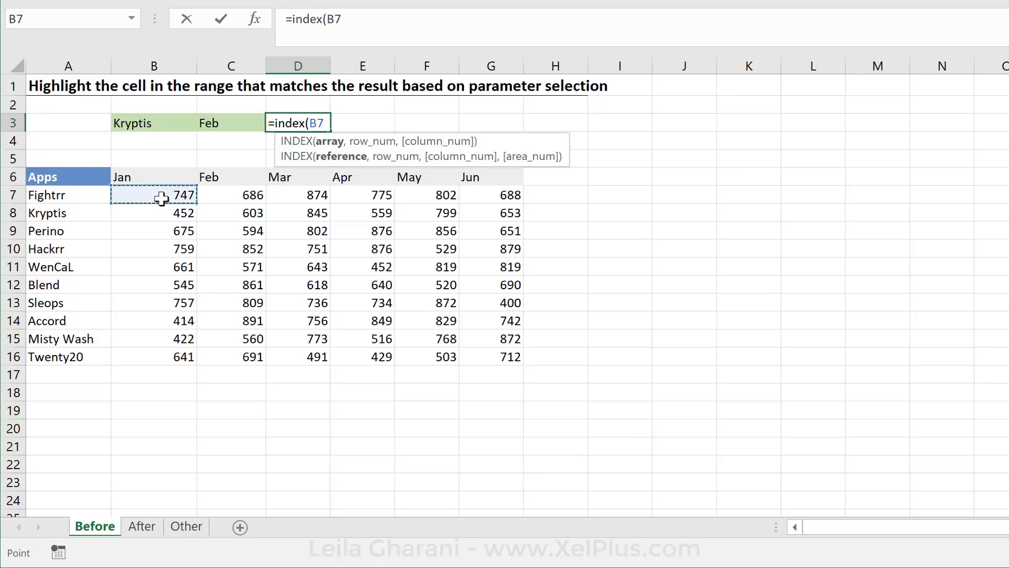
pyautogui.moveTo(155, 196); pyautogui.dragTo(491, 358)
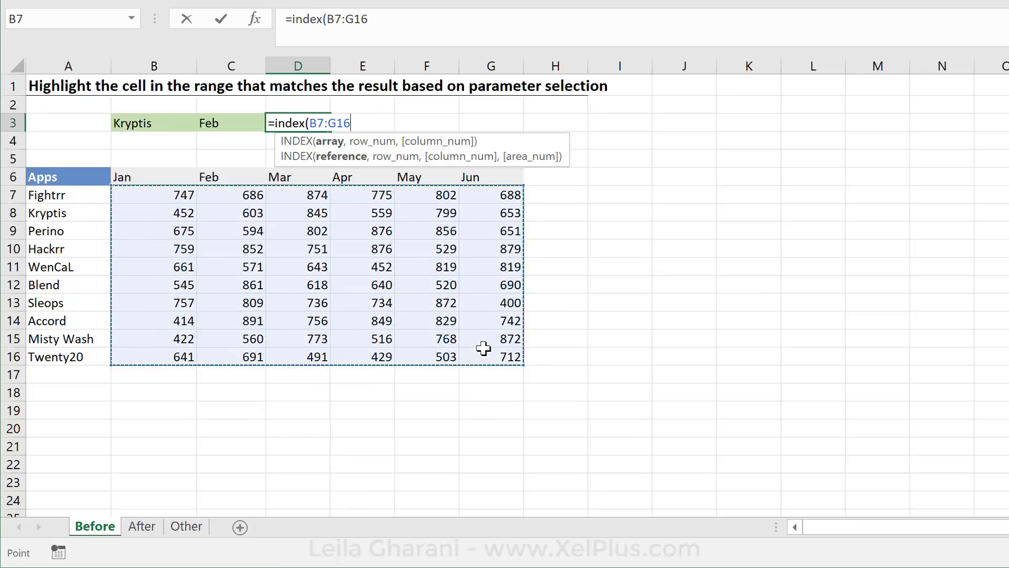
pyautogui.moveTo(409, 137)
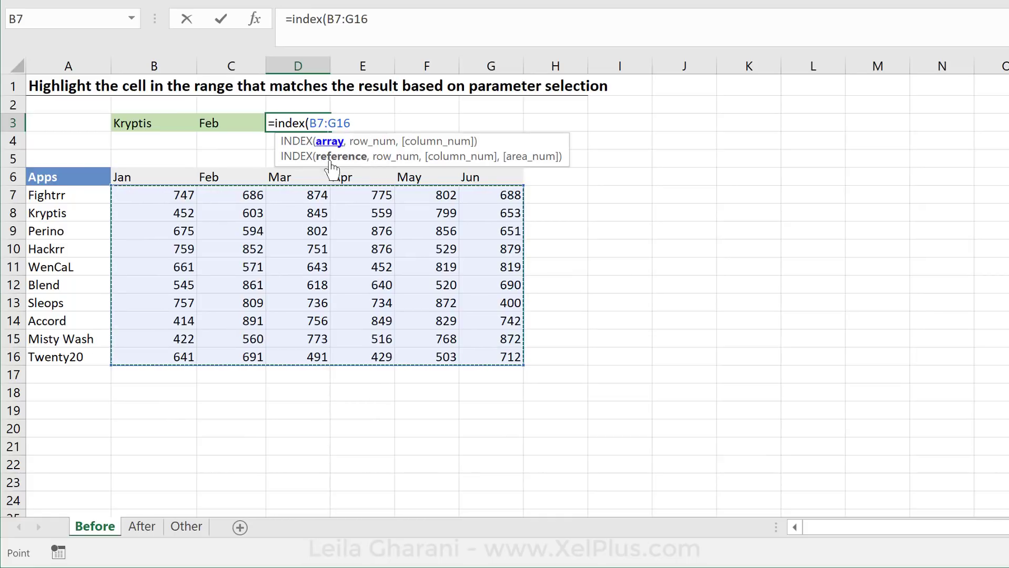
pyautogui.write(',')
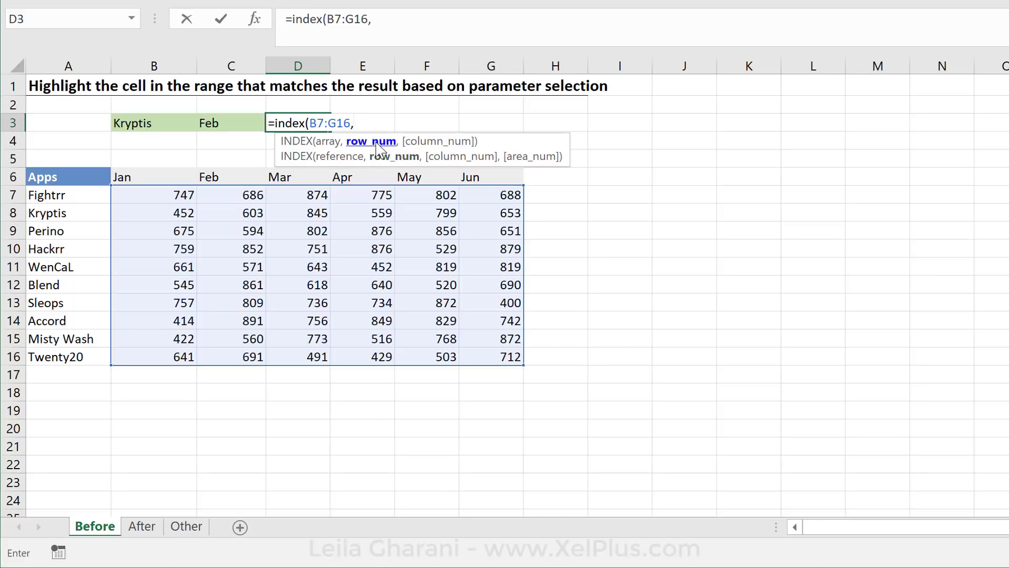
pyautogui.moveTo(150, 327)
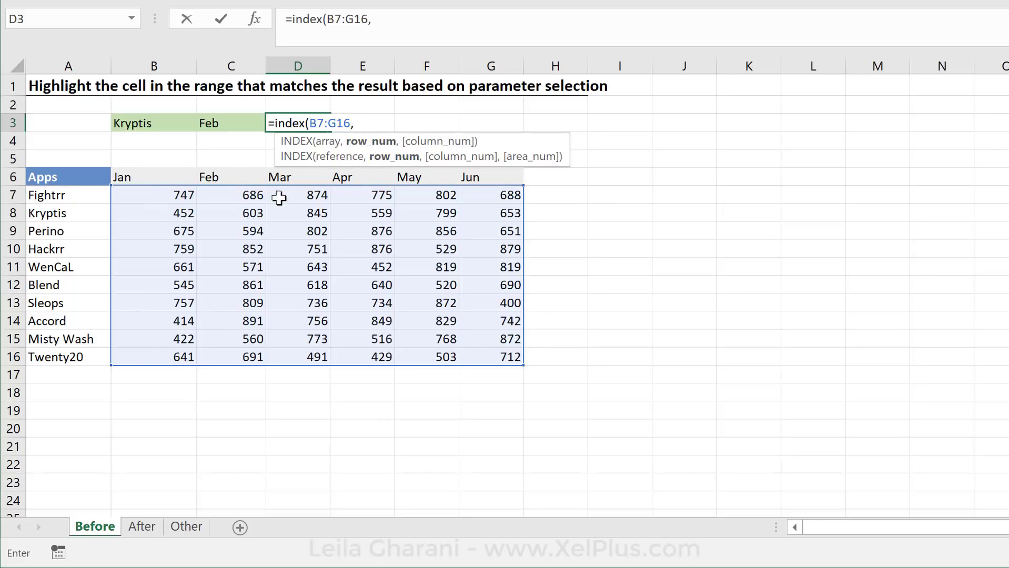
pyautogui.moveTo(369, 143)
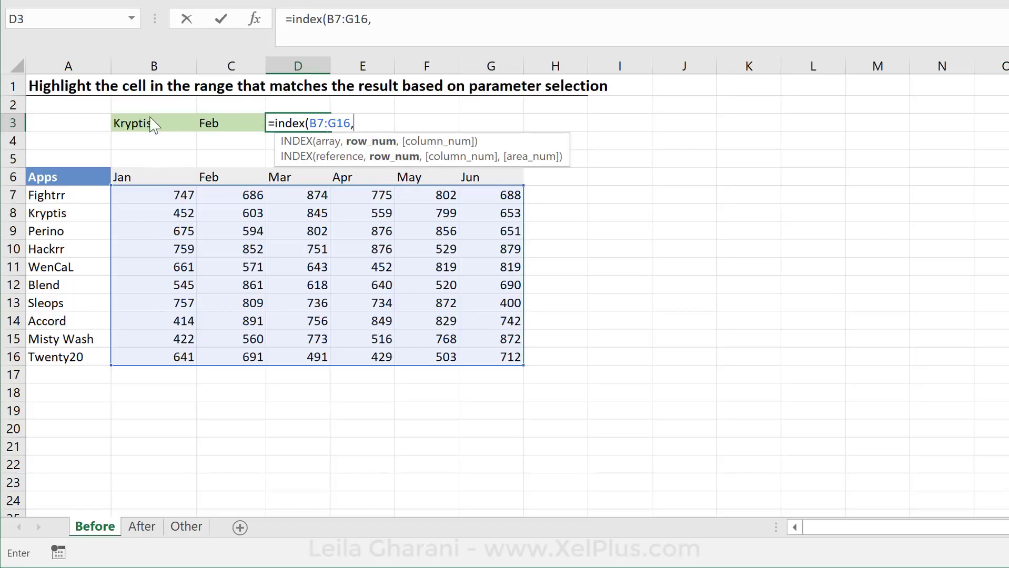
pyautogui.moveTo(143, 127)
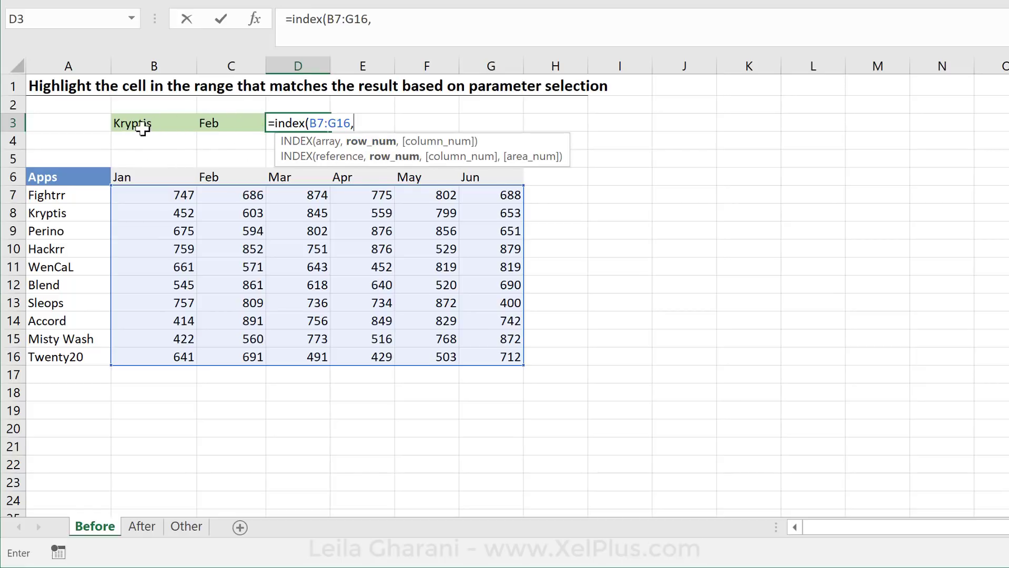
pyautogui.moveTo(148, 141)
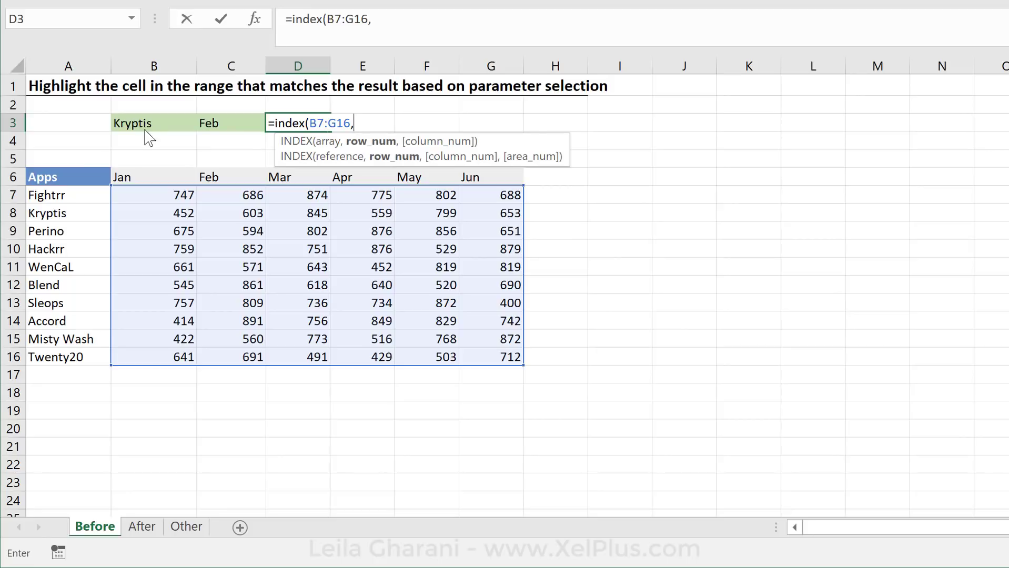
pyautogui.moveTo(67, 230)
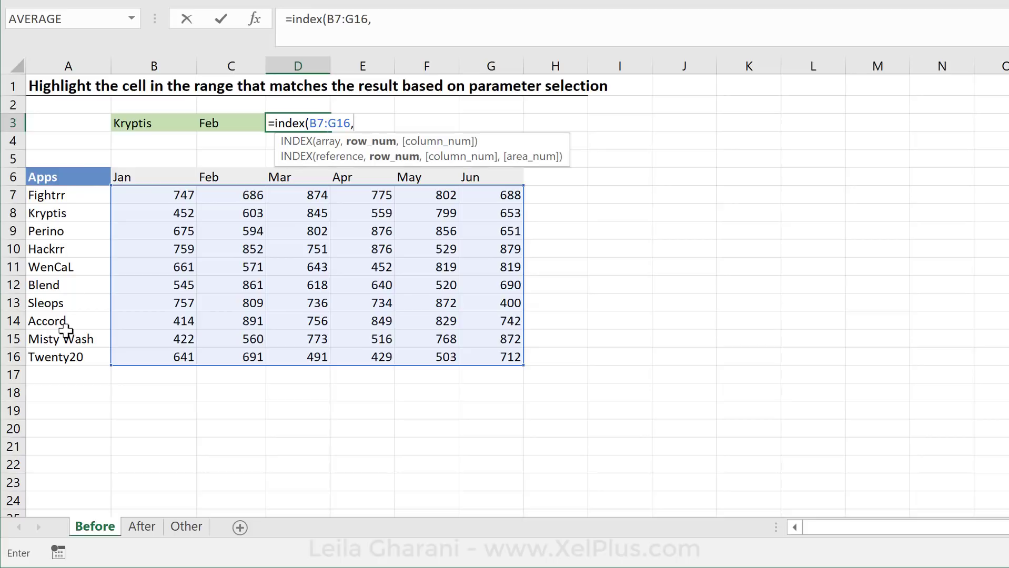
# Add MATCH(B3,A7:A16,0) and MATCH(C3,B6:G6,0) as INDEX's row and column, returning 603
pyautogui.write('match')
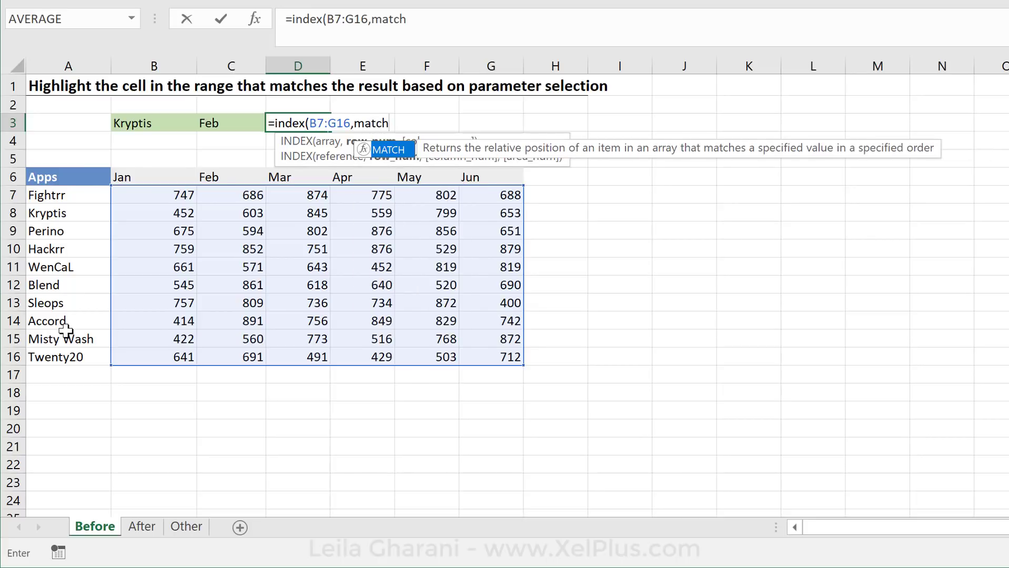
pyautogui.write('(')
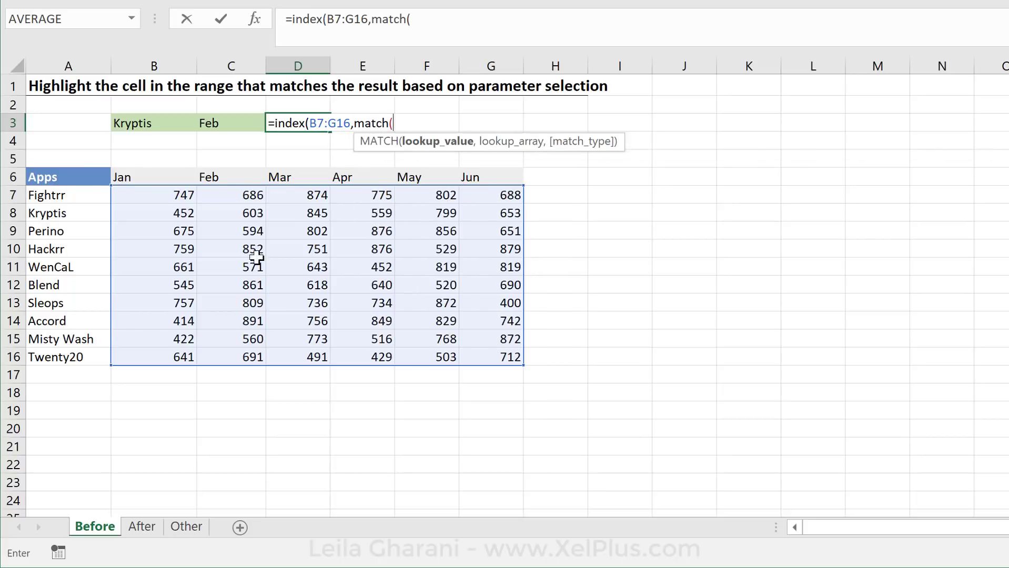
pyautogui.moveTo(137, 125)
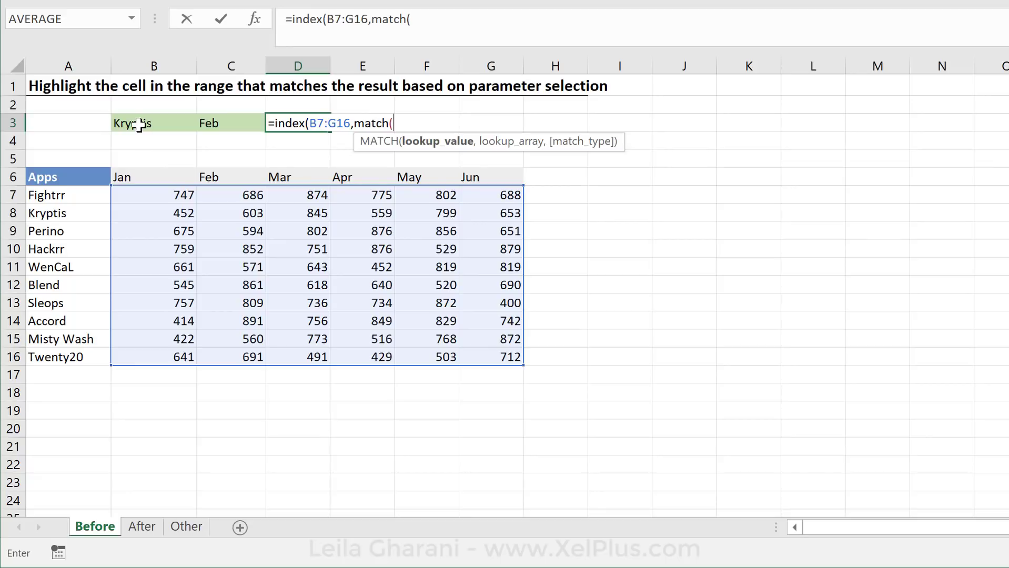
pyautogui.click(154, 123)
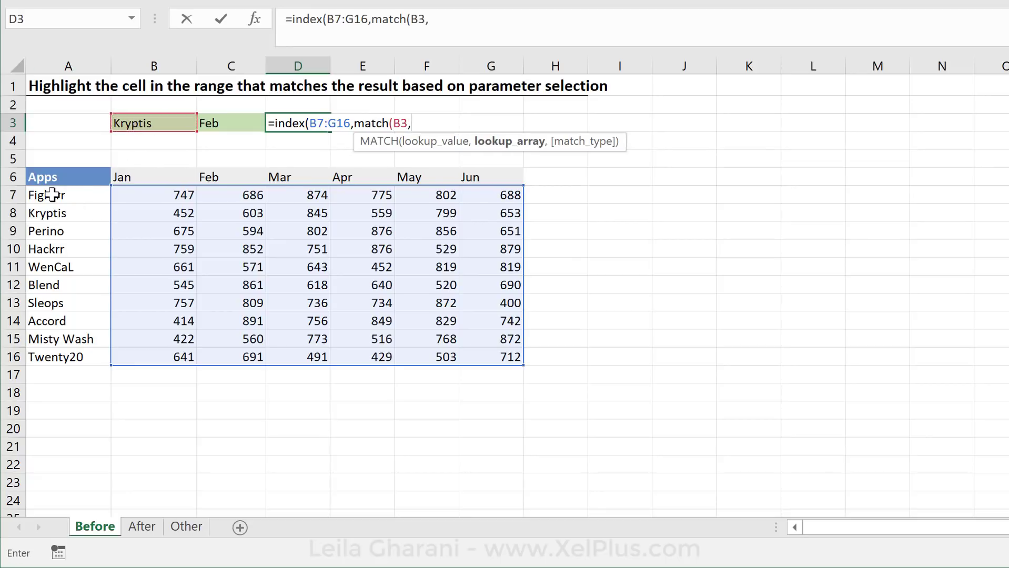
pyautogui.moveTo(67, 194); pyautogui.dragTo(67, 357)
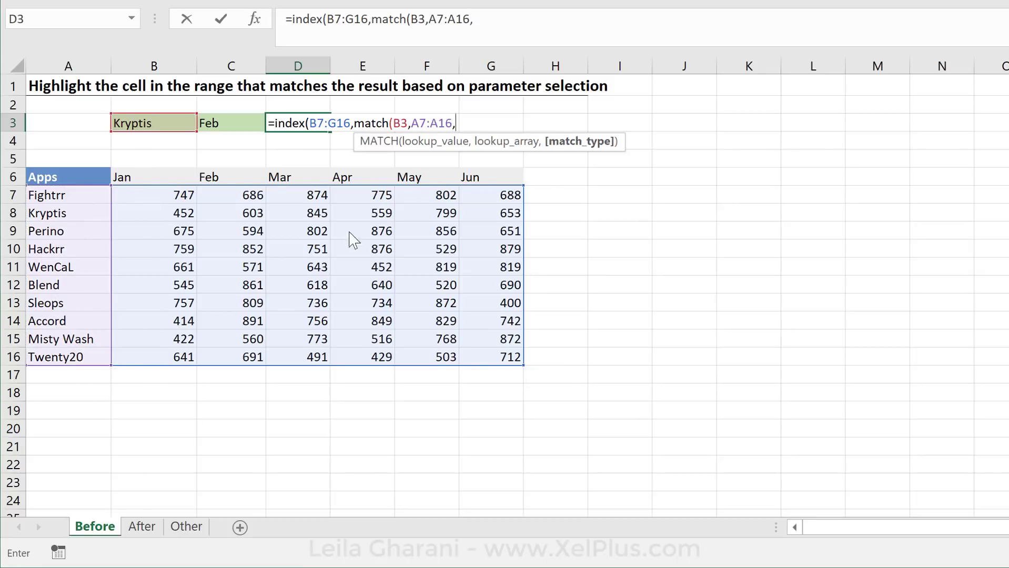
pyautogui.write(',')
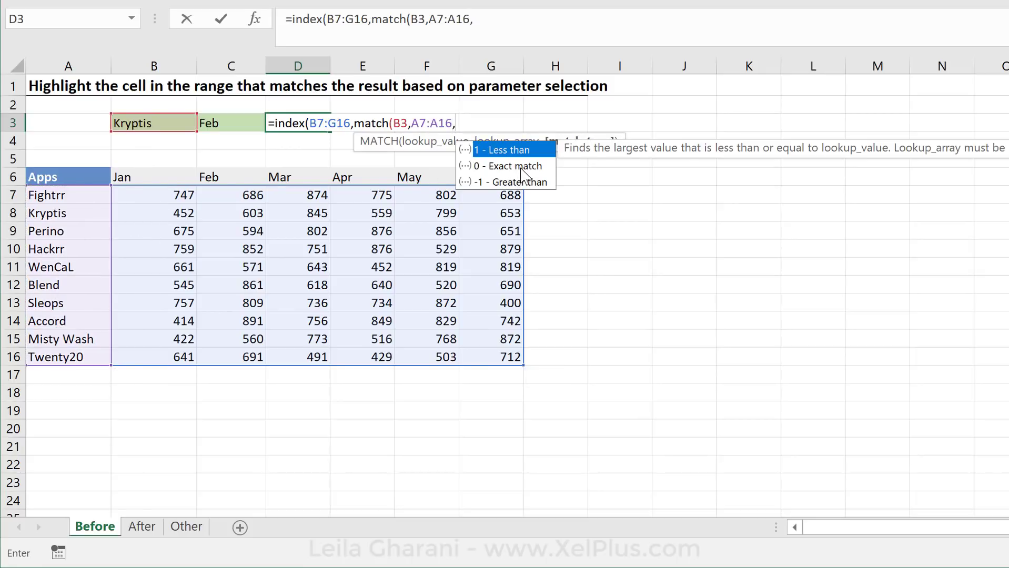
pyautogui.write('0)')
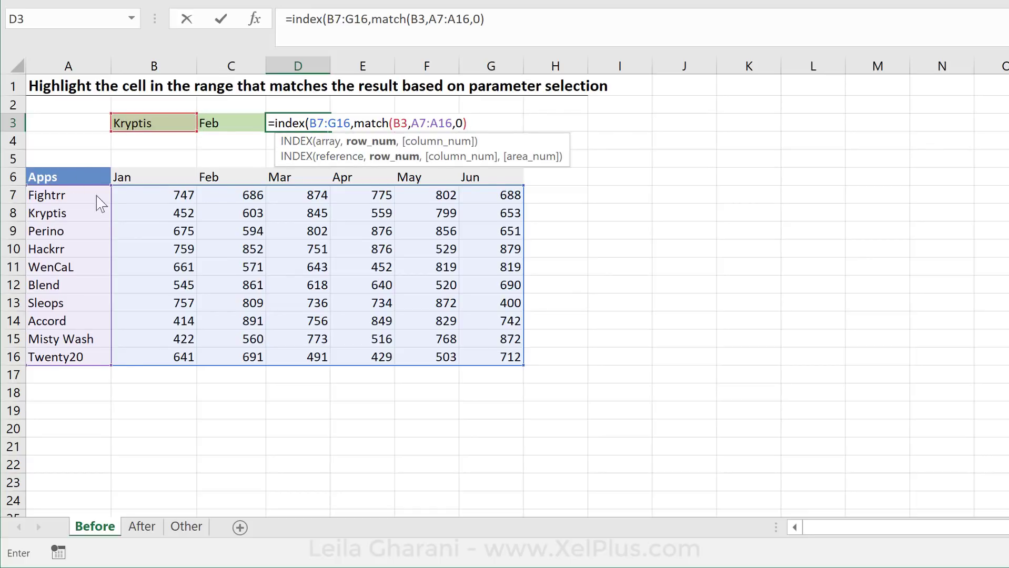
pyautogui.moveTo(515, 404)
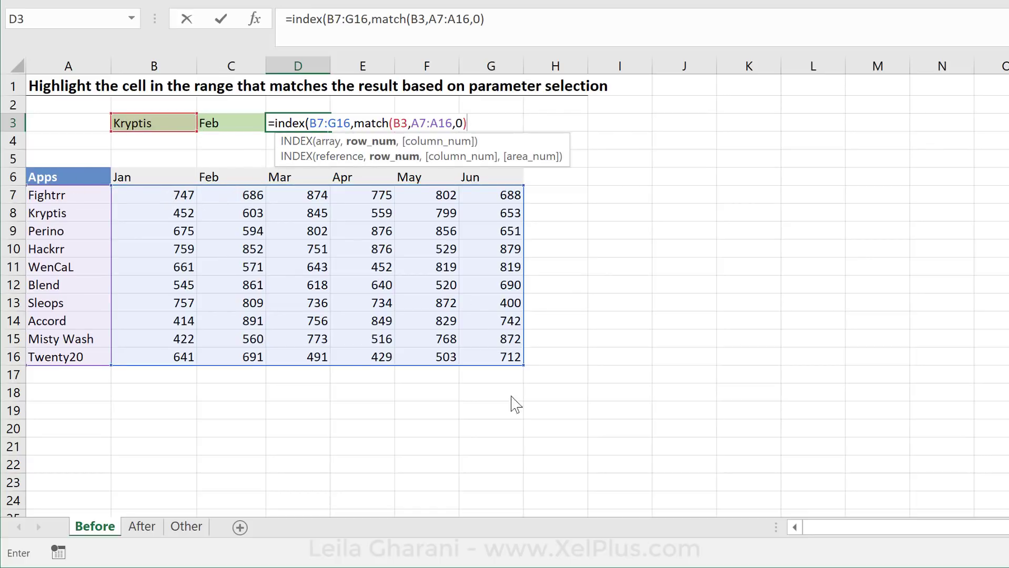
pyautogui.moveTo(150, 212)
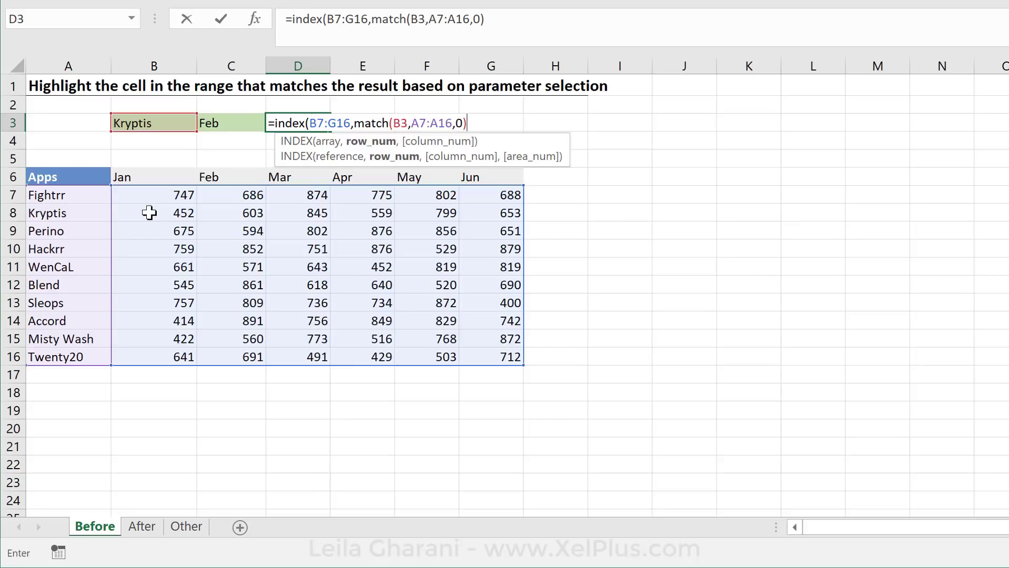
pyautogui.write(',match(C3,B6')
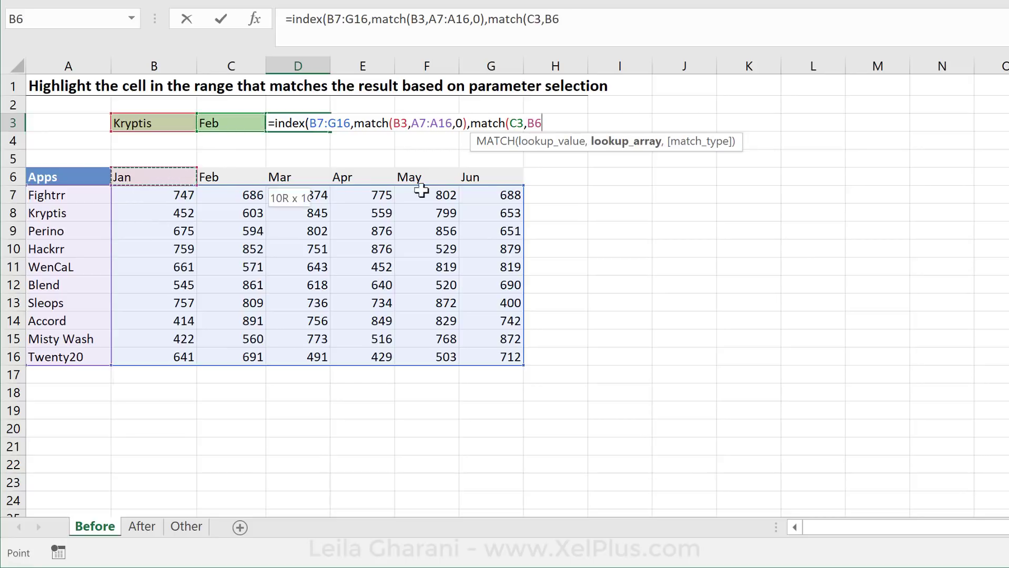
pyautogui.moveTo(122, 176); pyautogui.dragTo(493, 177)
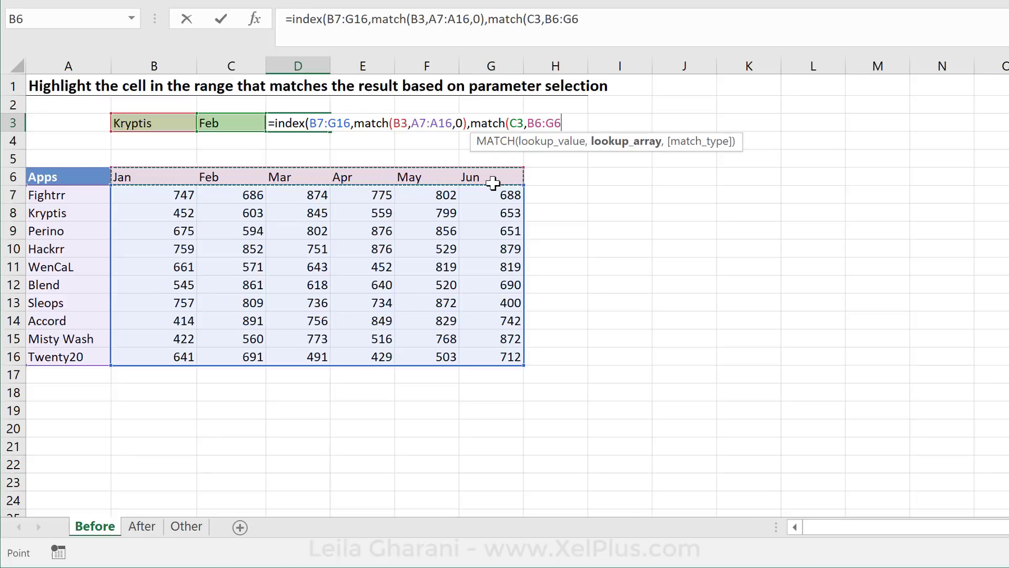
pyautogui.write(',0))')
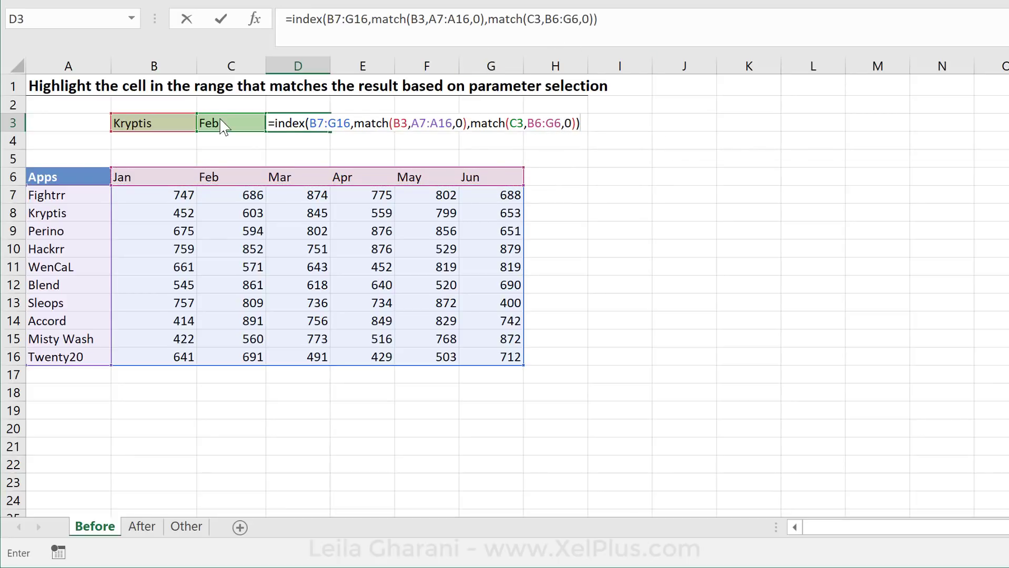
pyautogui.moveTo(226, 202)
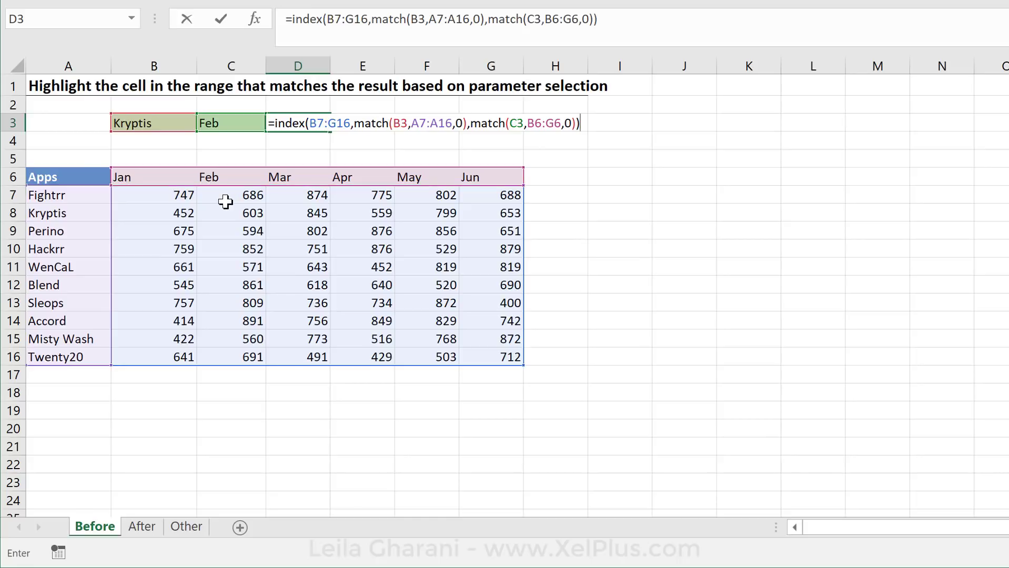
pyautogui.moveTo(354, 343)
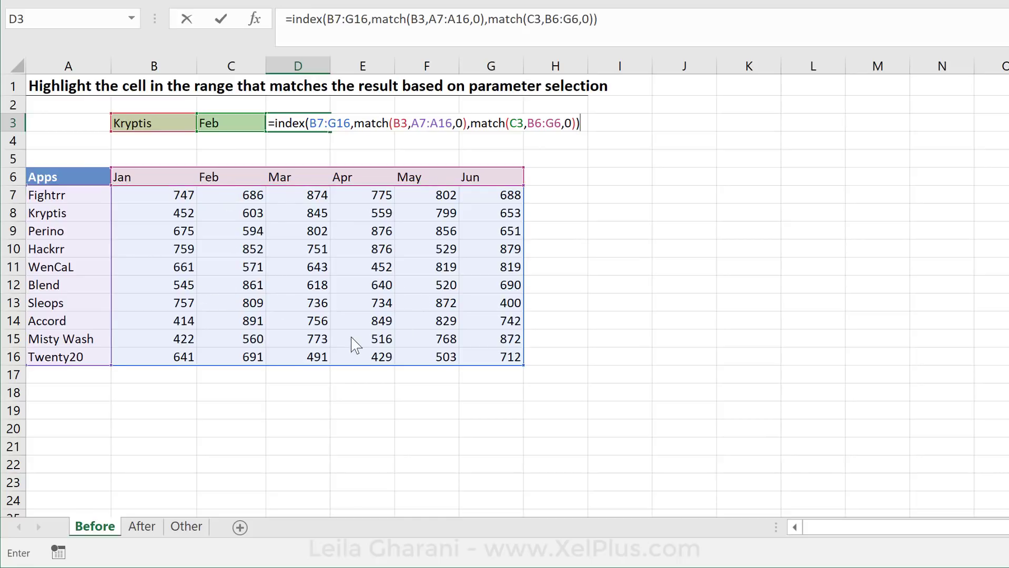
pyautogui.moveTo(170, 195)
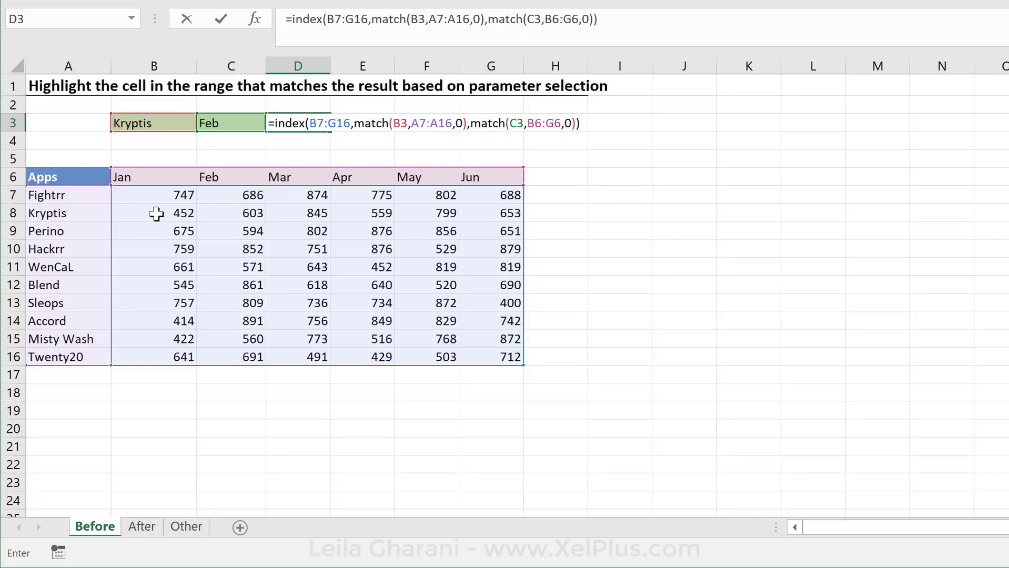
pyautogui.moveTo(222, 225)
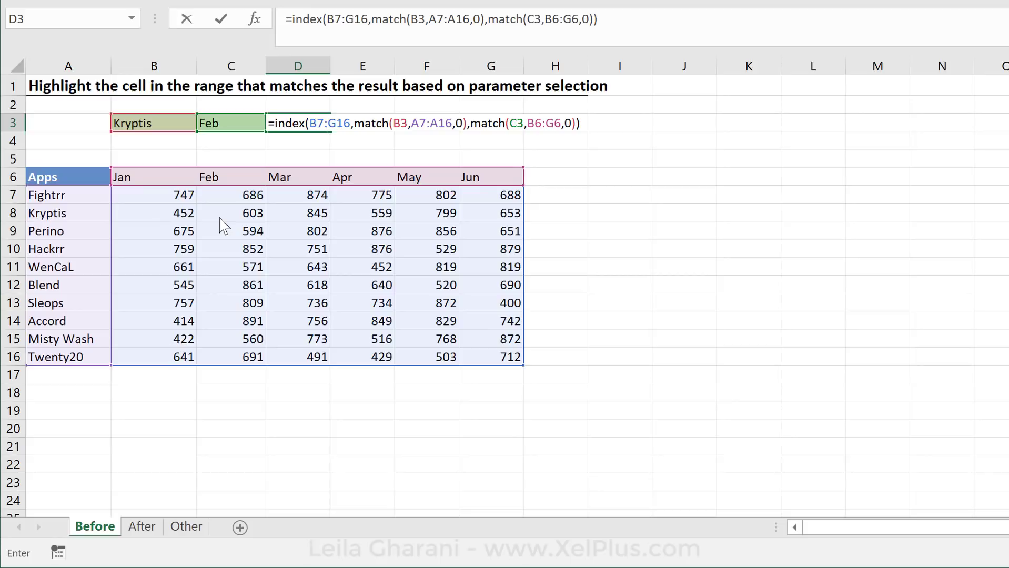
pyautogui.press('enter')
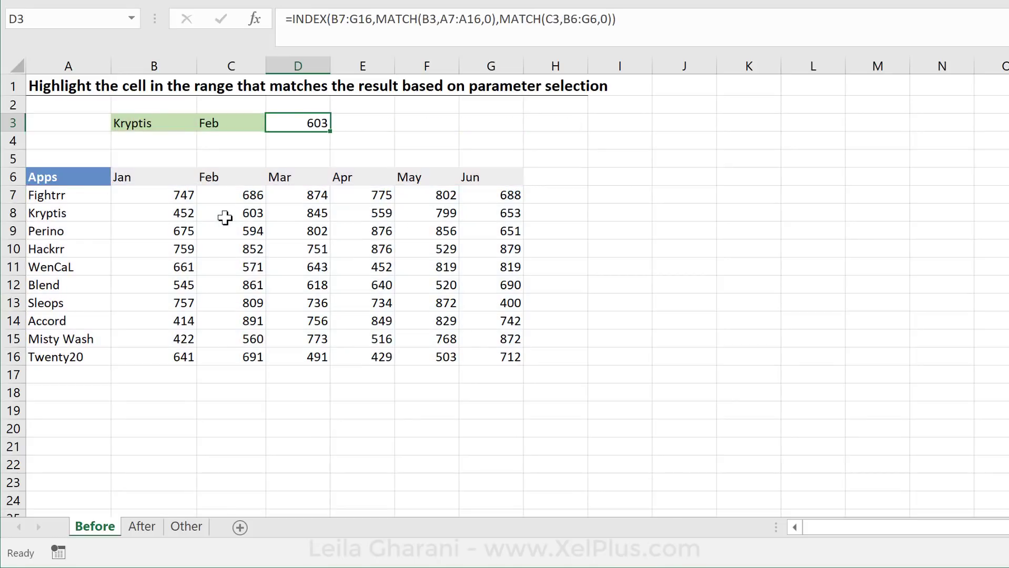
pyautogui.moveTo(347, 355)
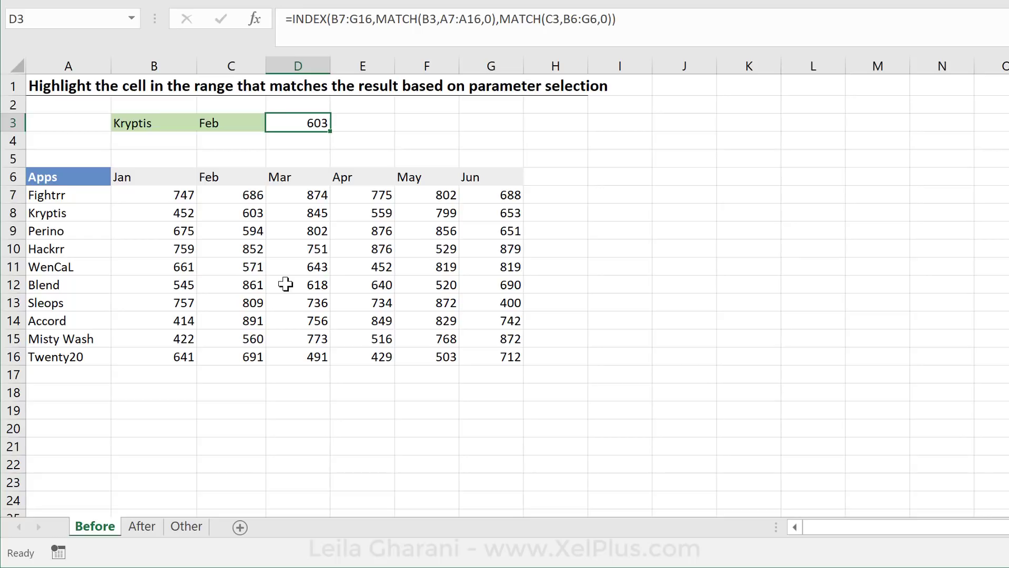
pyautogui.moveTo(316, 280)
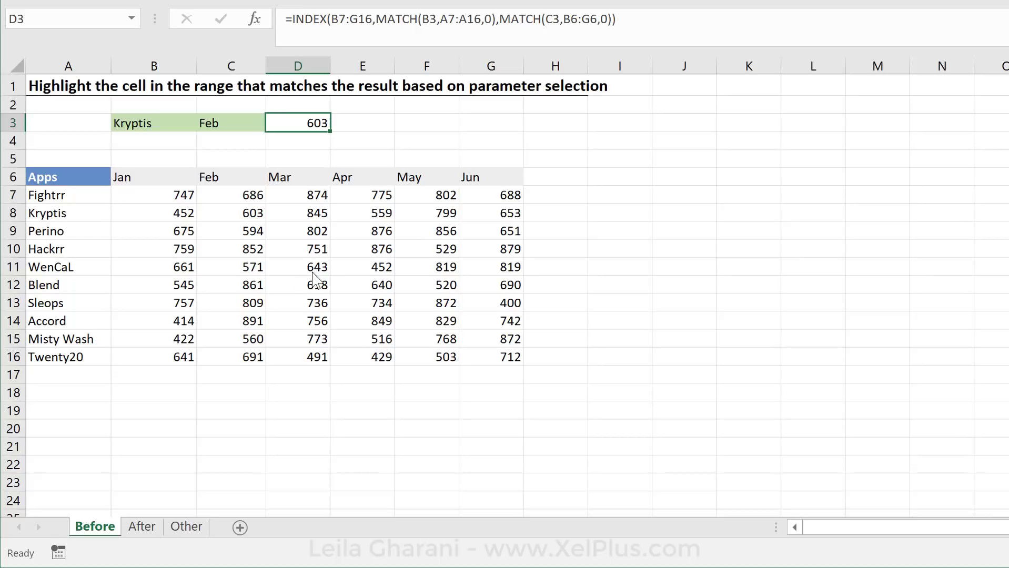
pyautogui.moveTo(320, 196)
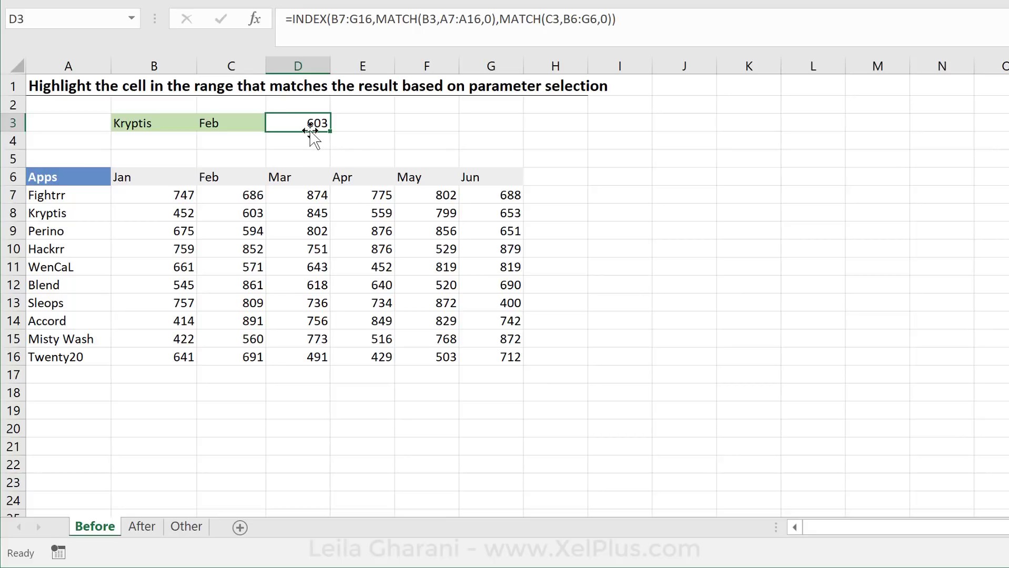
pyautogui.moveTo(306, 277)
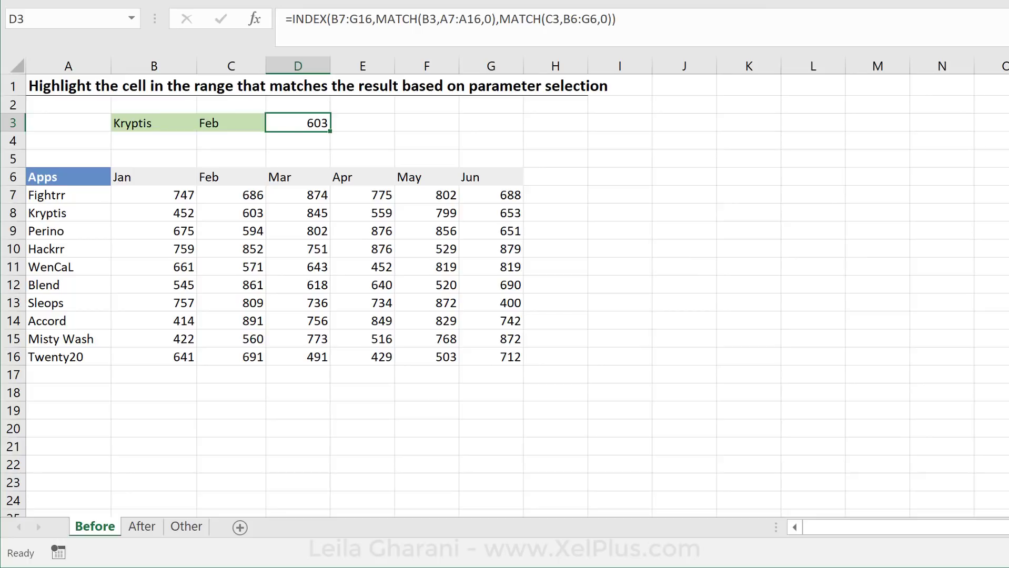
pyautogui.moveTo(419, 266)
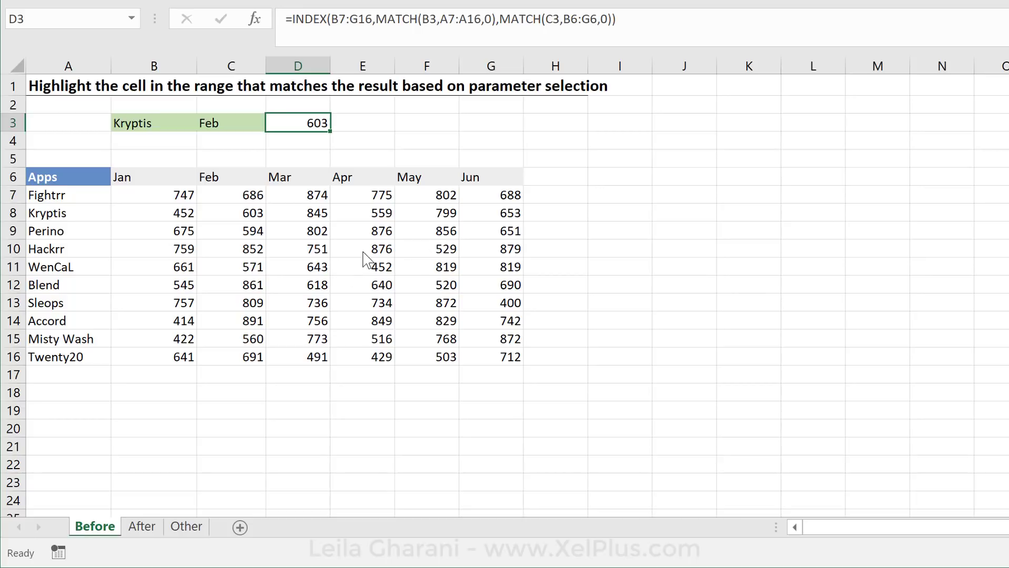
# Switch the B3 and C3 dropdowns to Perino and Mar so D3 shows 802
pyautogui.click(204, 123)
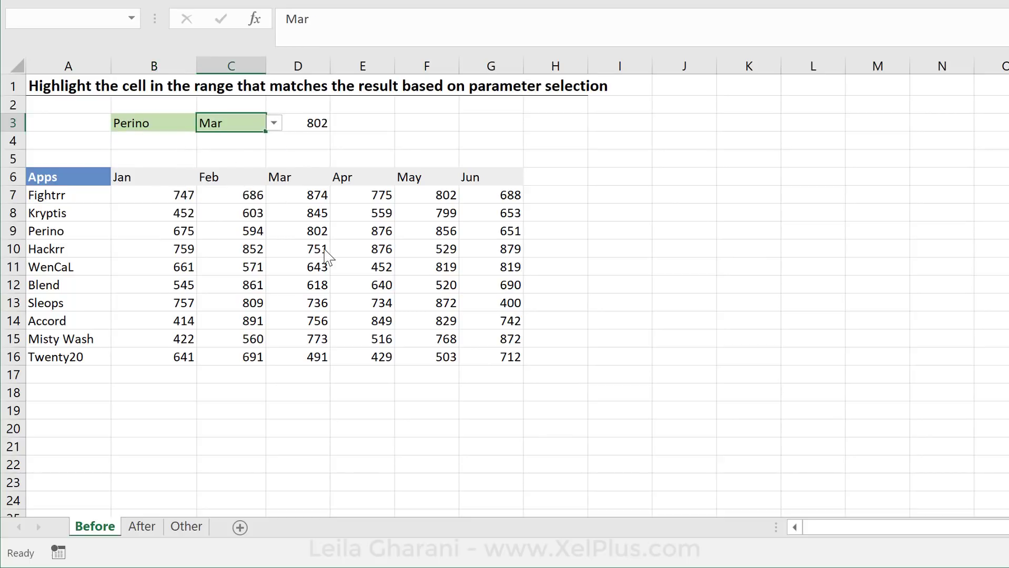
pyautogui.click(298, 231)
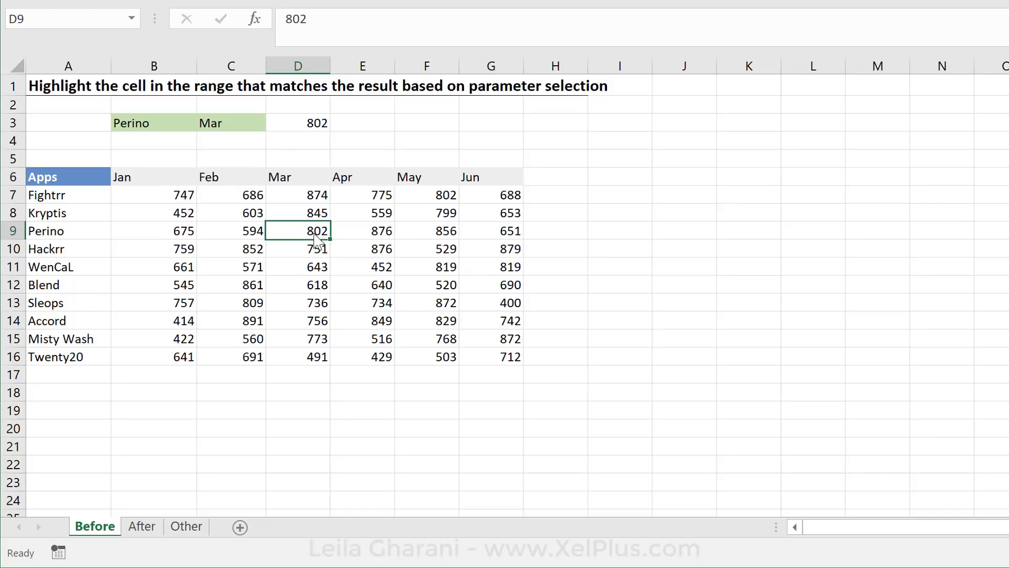
pyautogui.click(426, 194)
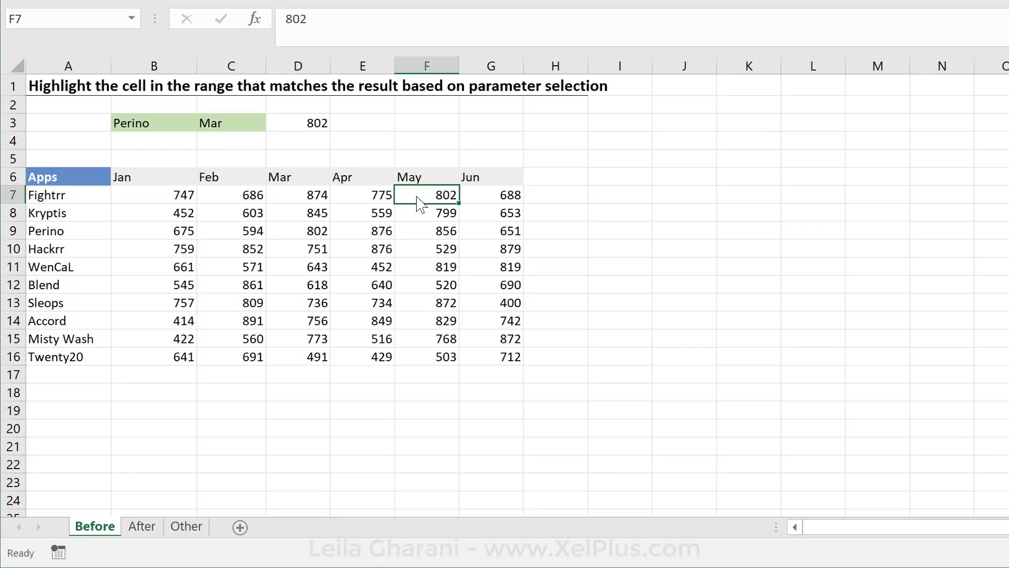
pyautogui.moveTo(417, 179)
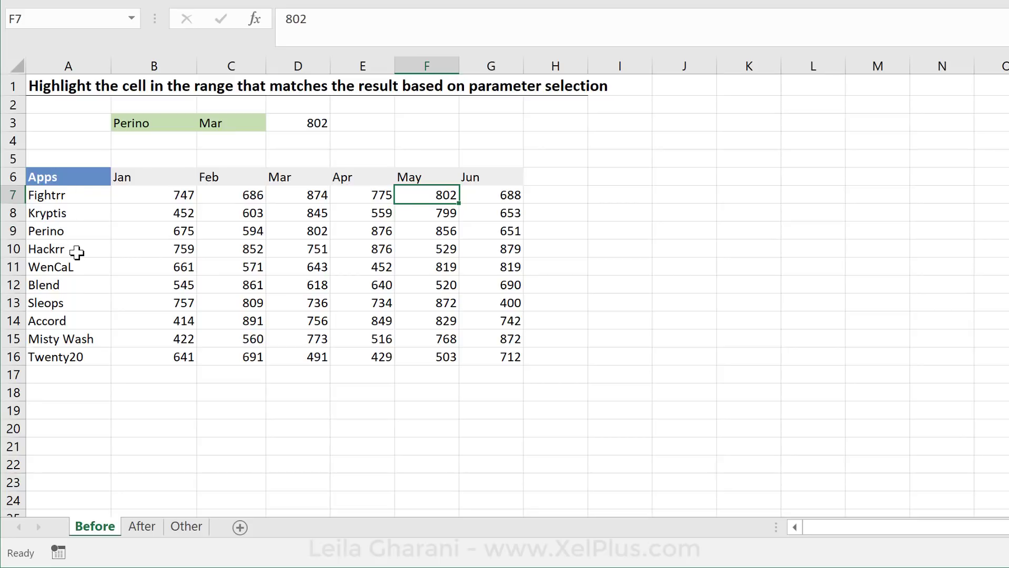
pyautogui.click(297, 122)
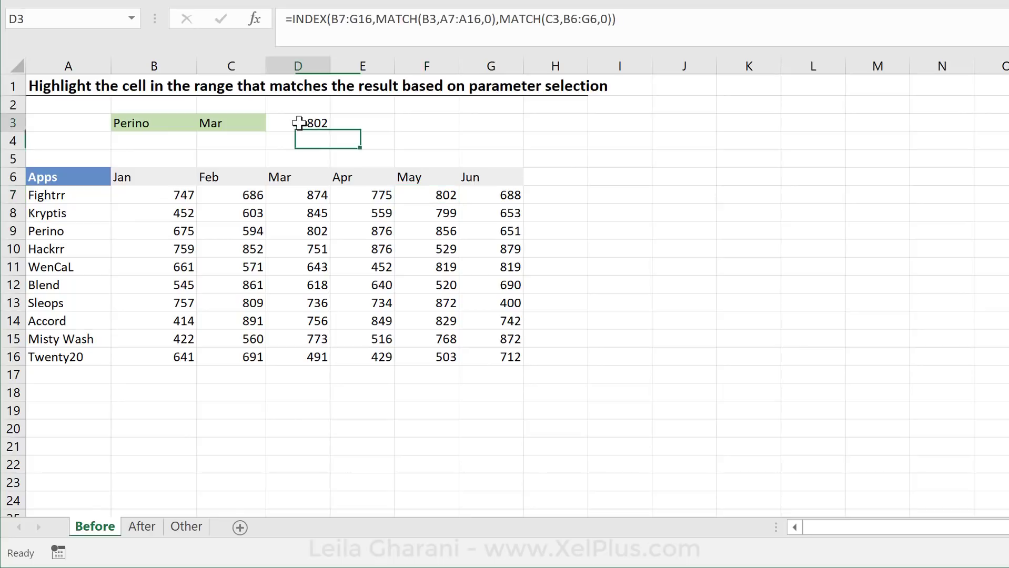
pyautogui.click(297, 123)
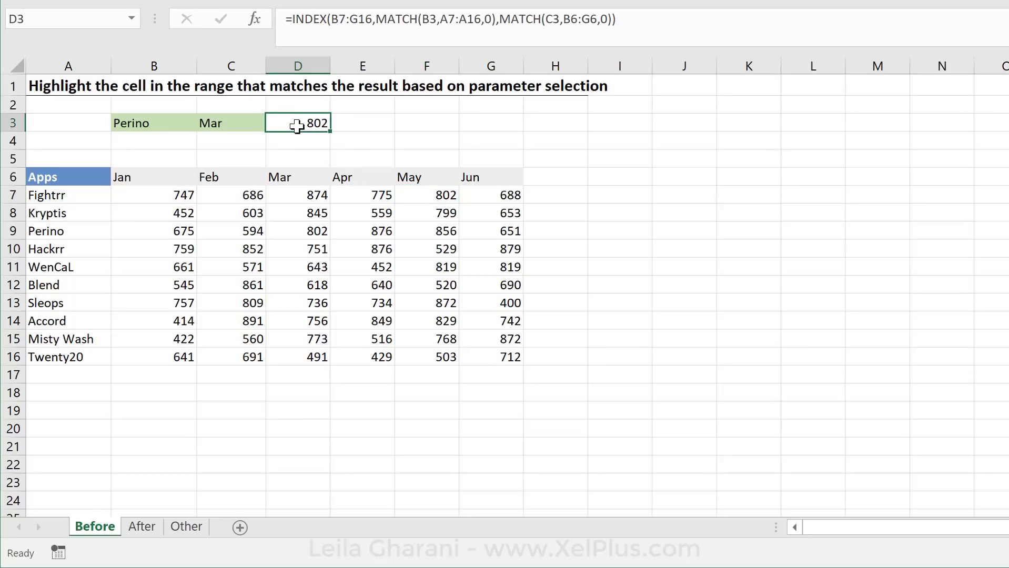
pyautogui.click(231, 123)
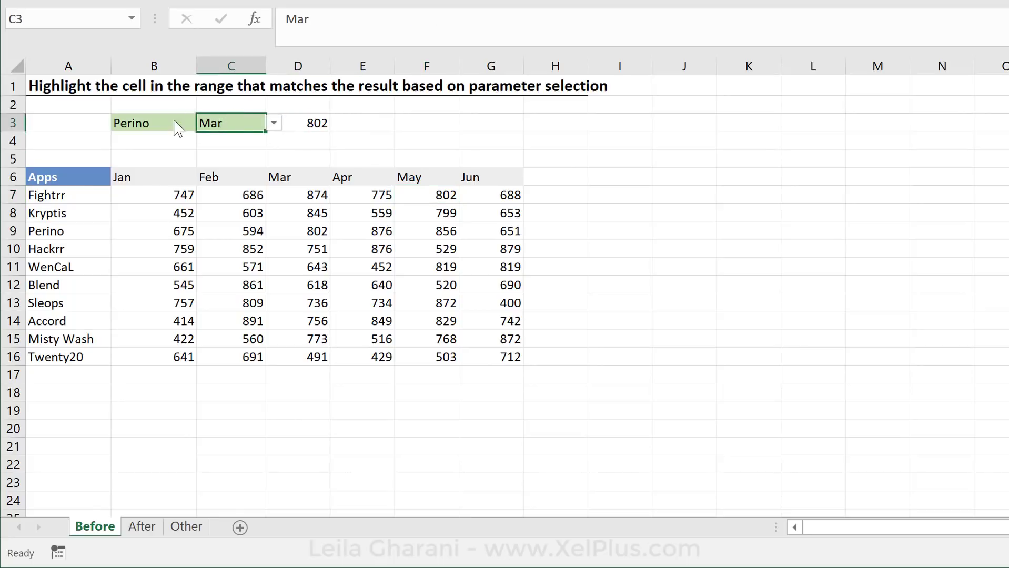
pyautogui.click(153, 123)
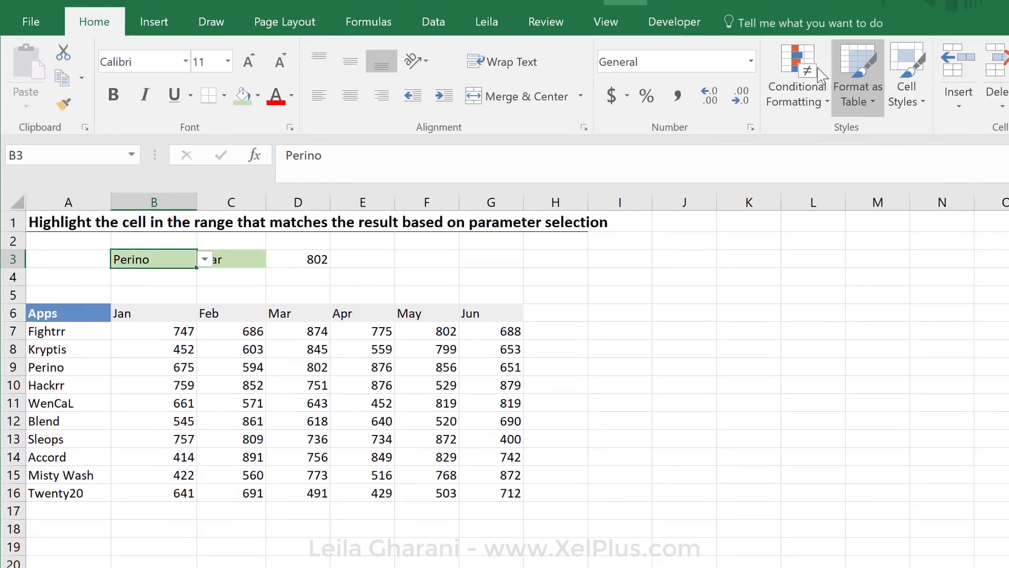
# Start a New Rule using a formula, with the condition referencing $C$7
pyautogui.click(796, 77)
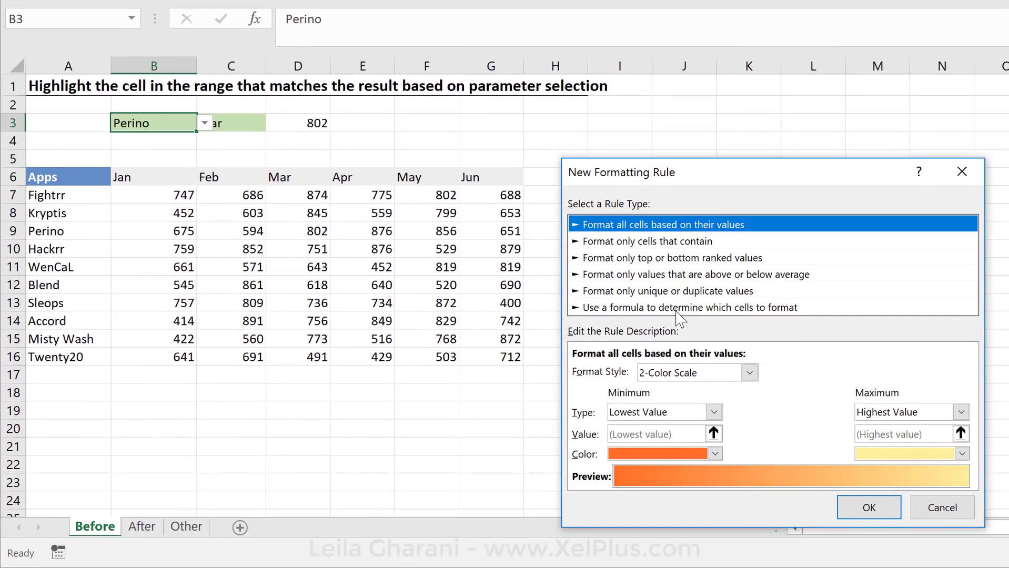
pyautogui.click(686, 307)
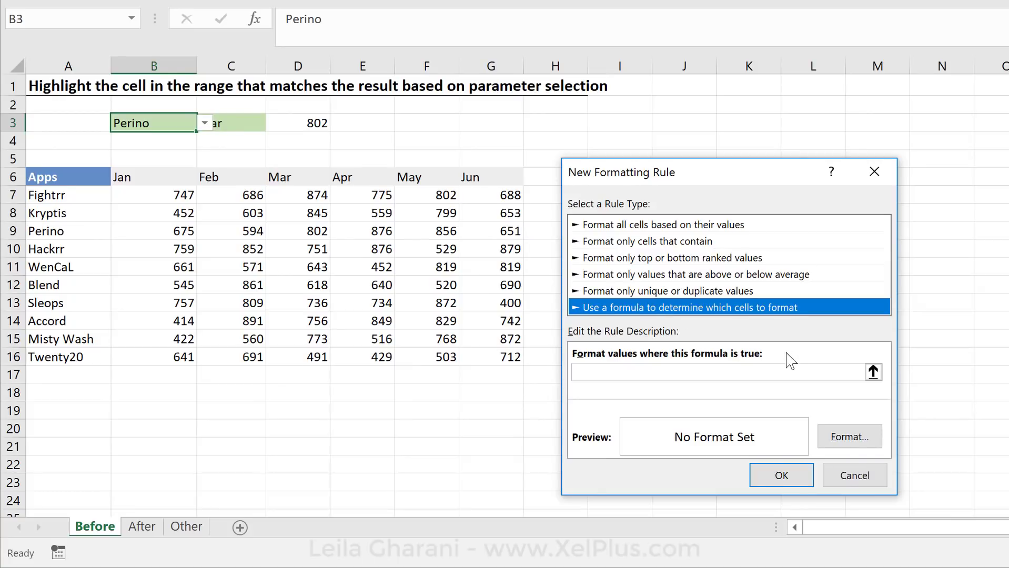
pyautogui.moveTo(389, 214)
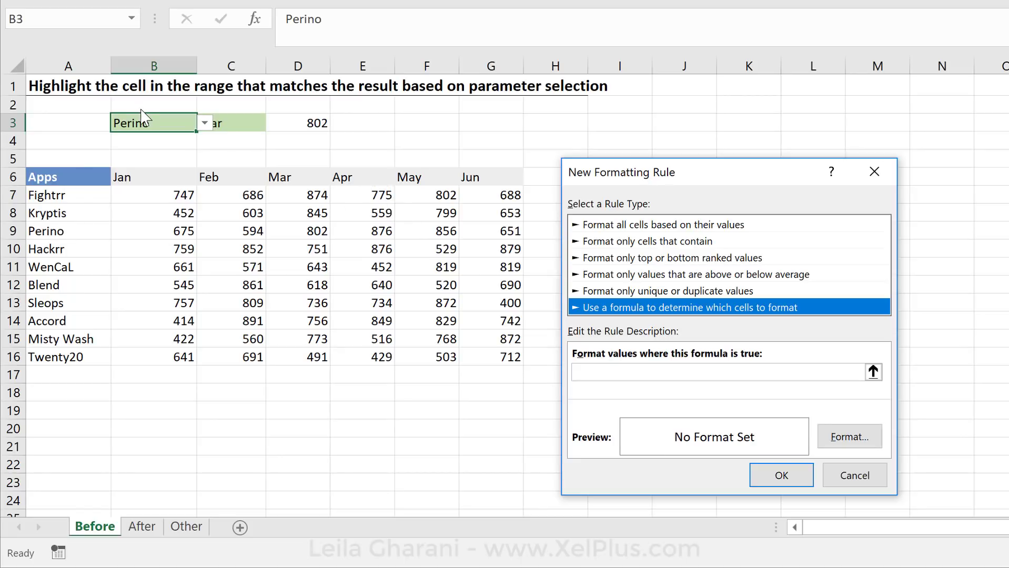
pyautogui.click(721, 372)
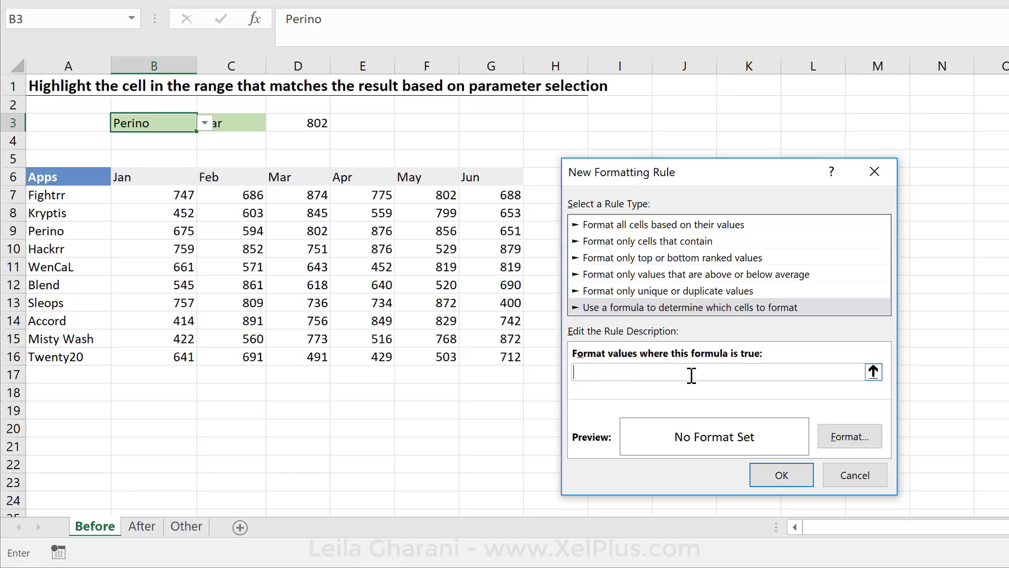
pyautogui.moveTo(659, 388)
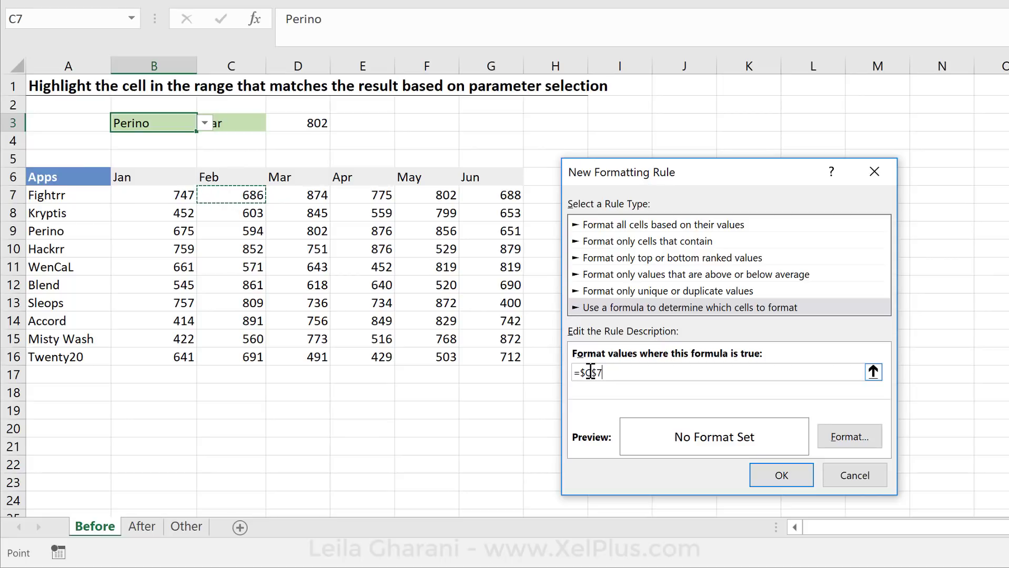
pyautogui.click(257, 195)
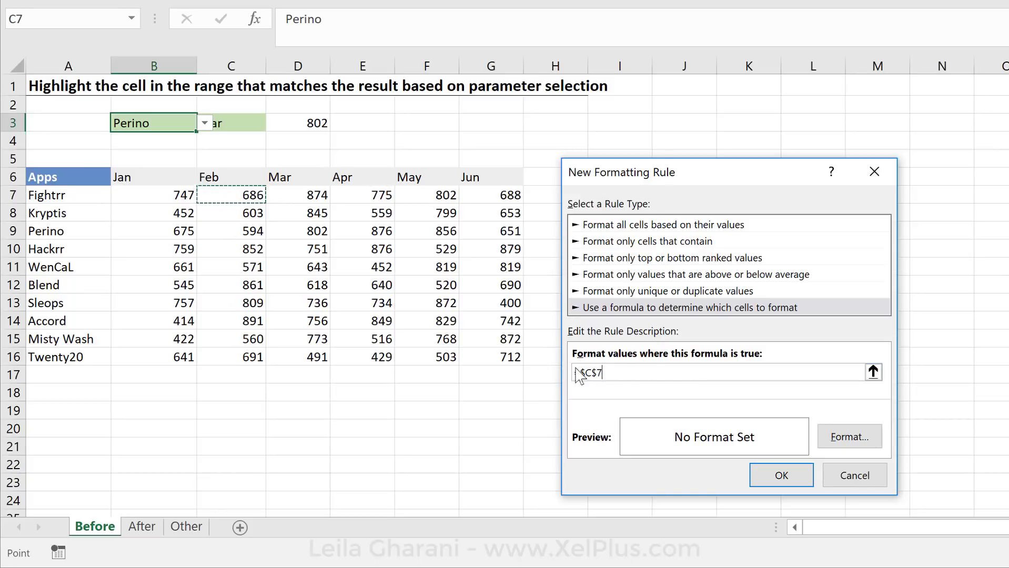
pyautogui.write('=')
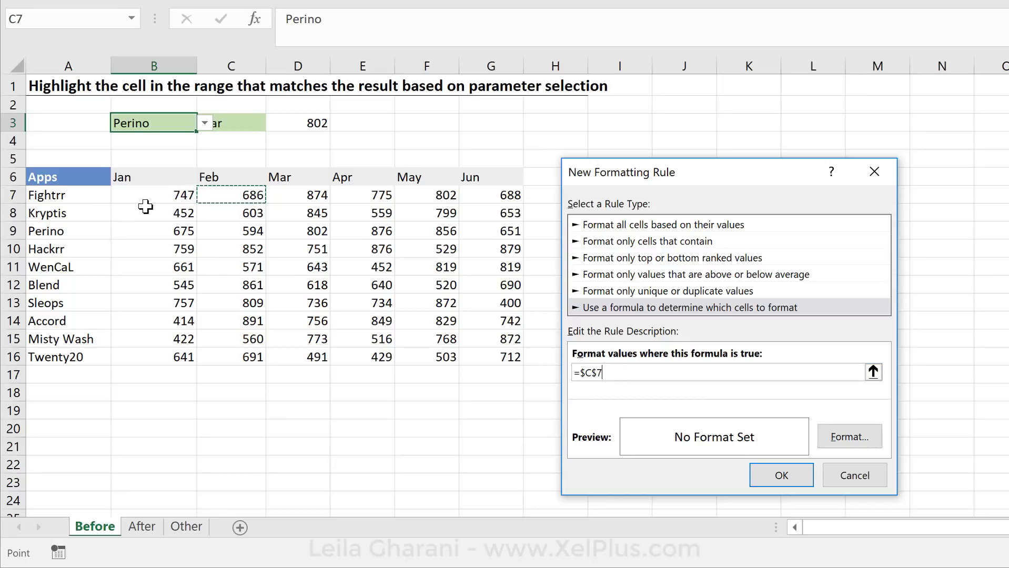
pyautogui.moveTo(166, 197)
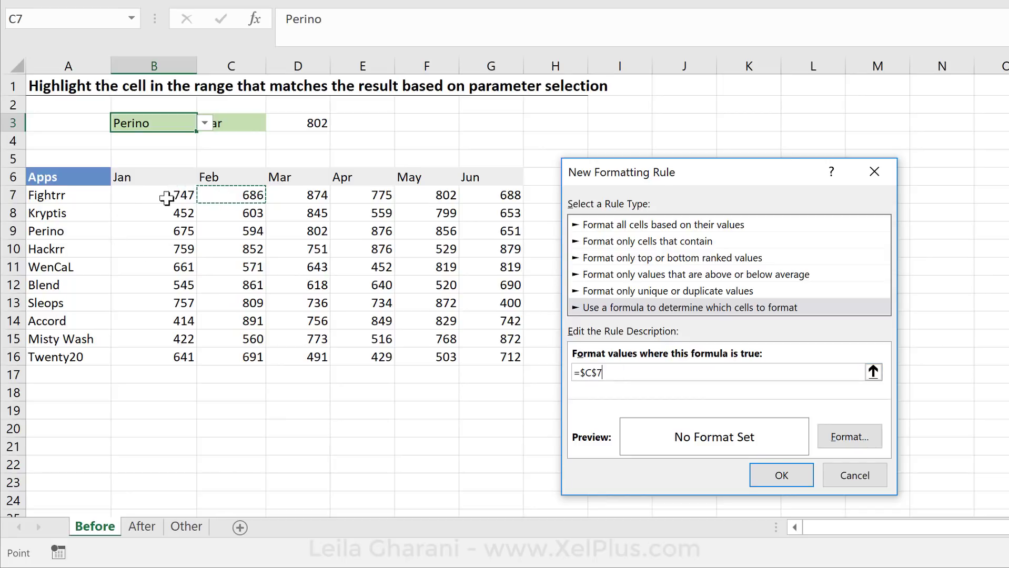
pyautogui.moveTo(289, 227)
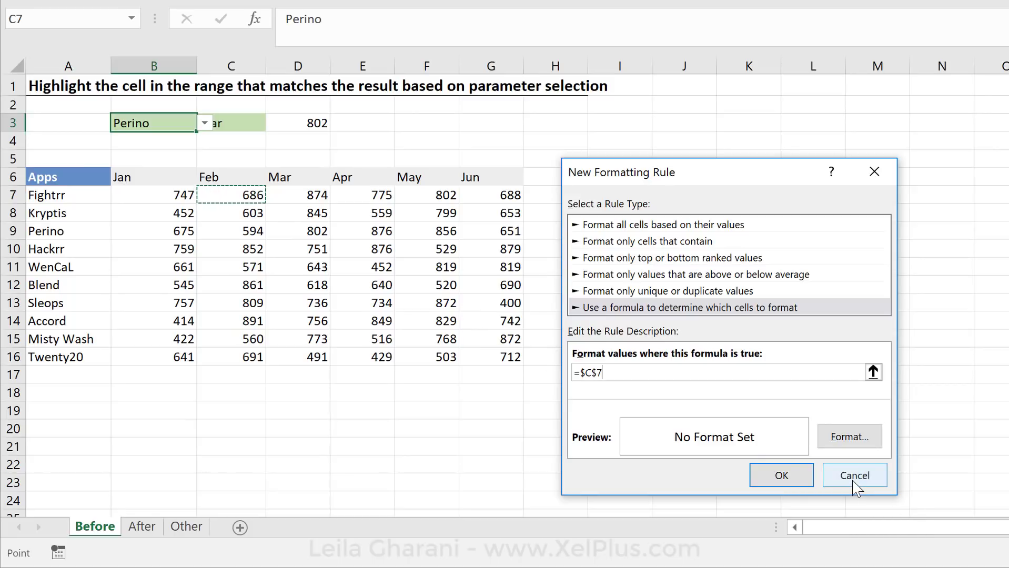
# Cancel the rule and start =AND(B$6=$C$3 in J7, comparing the month header
pyautogui.click(854, 475)
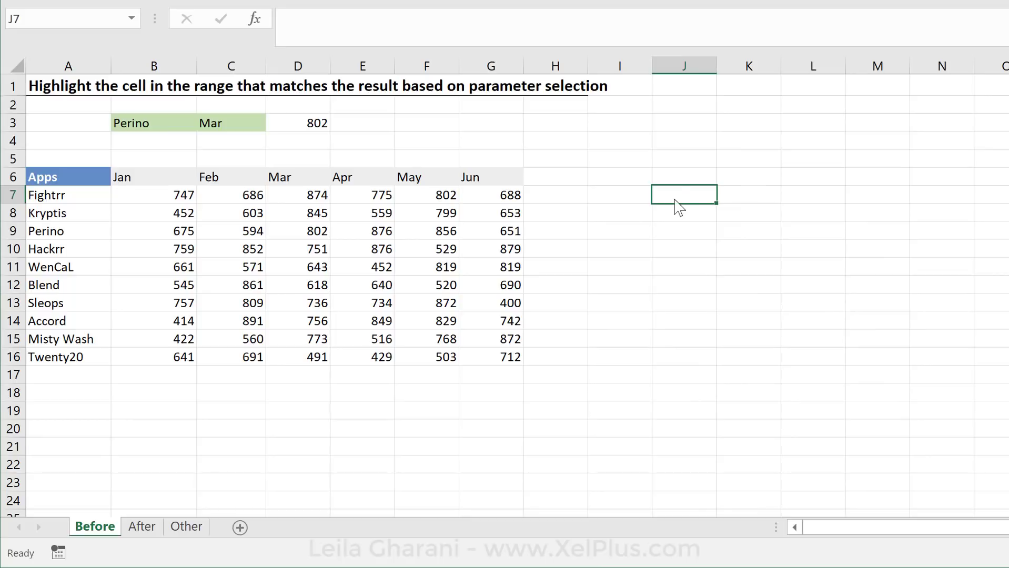
pyautogui.moveTo(714, 94)
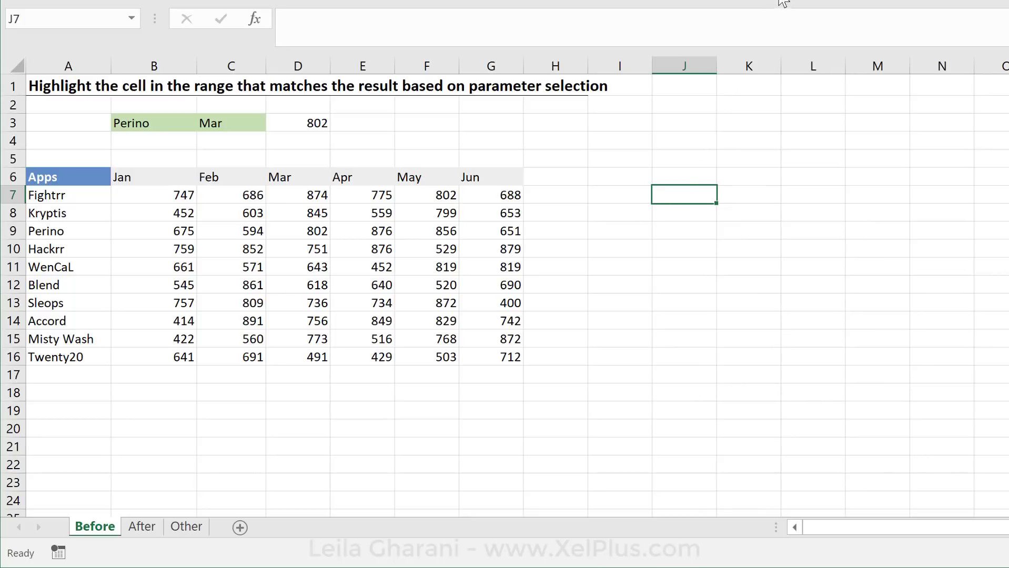
pyautogui.moveTo(743, 225)
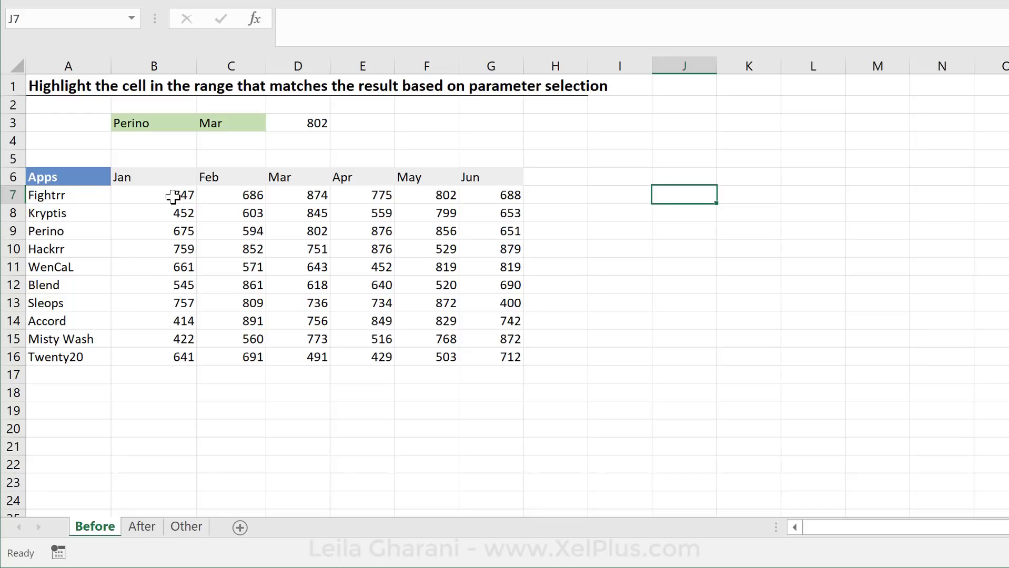
pyautogui.moveTo(170, 196)
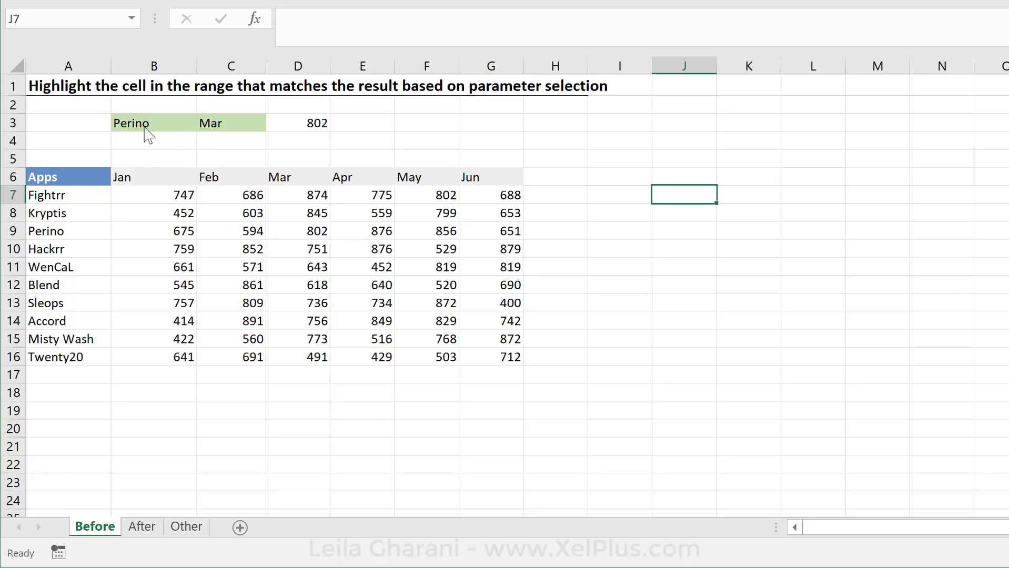
pyautogui.moveTo(90, 203)
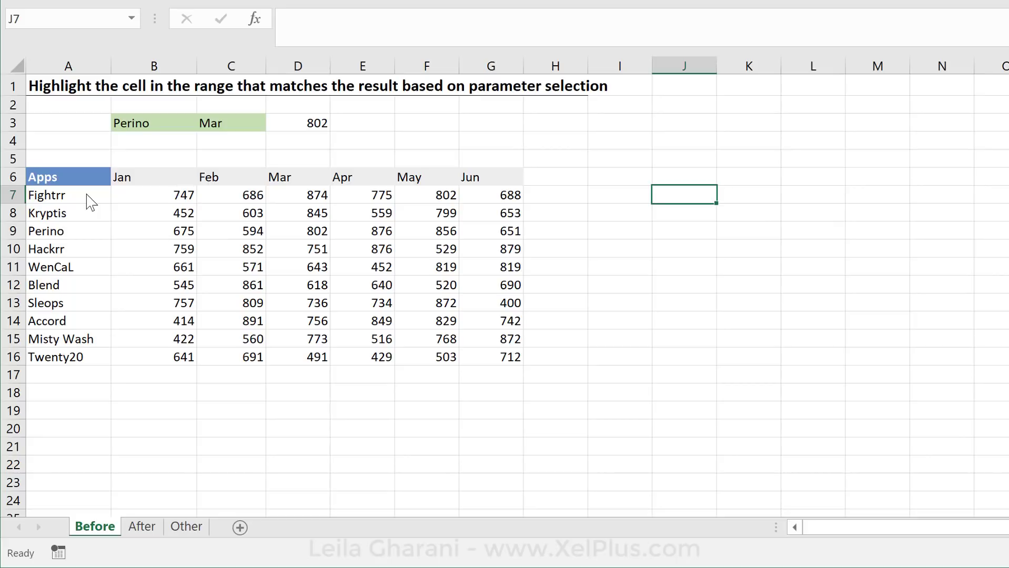
pyautogui.moveTo(151, 223)
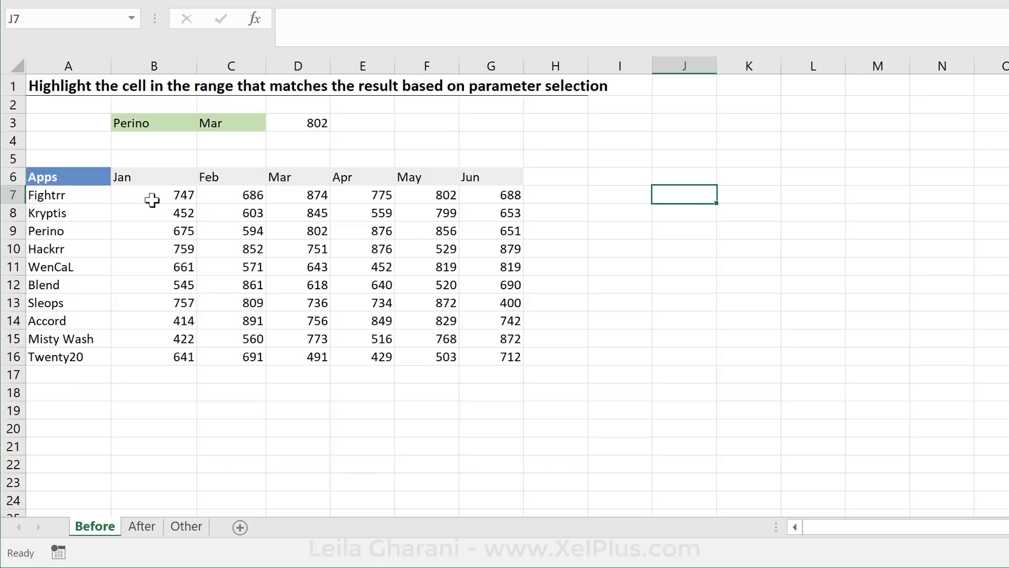
pyautogui.write('=')
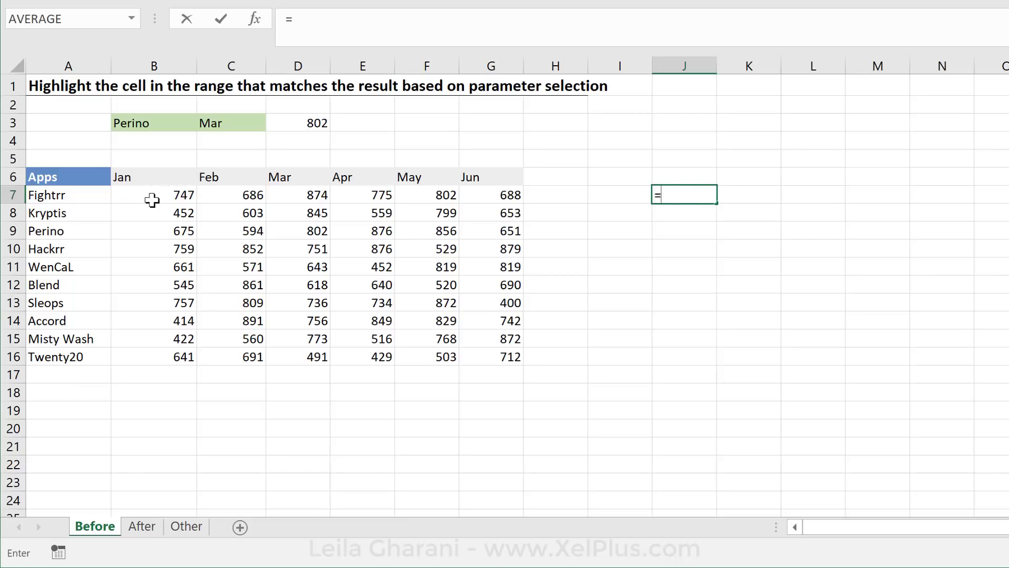
pyautogui.write('and(')
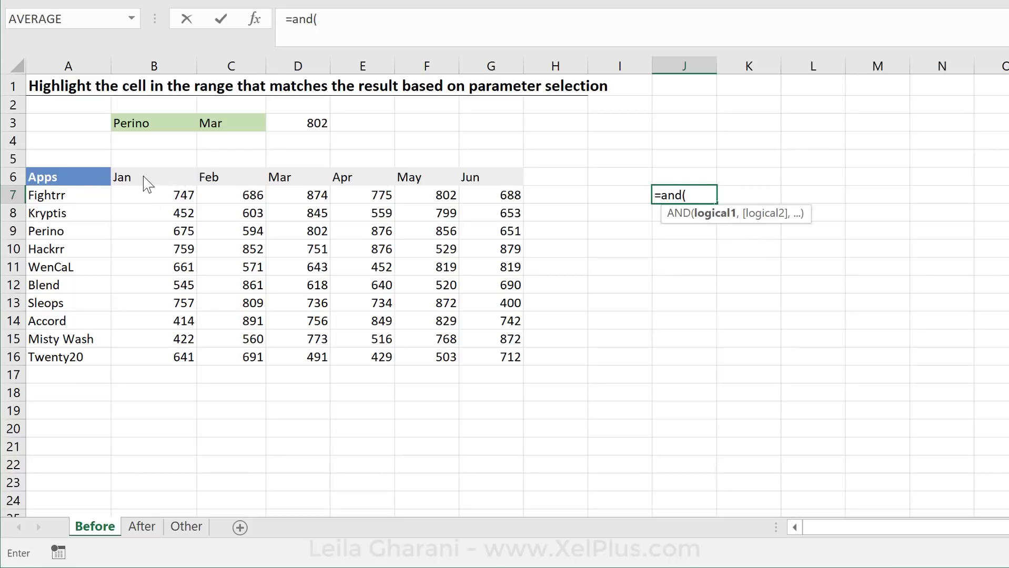
pyautogui.click(153, 176)
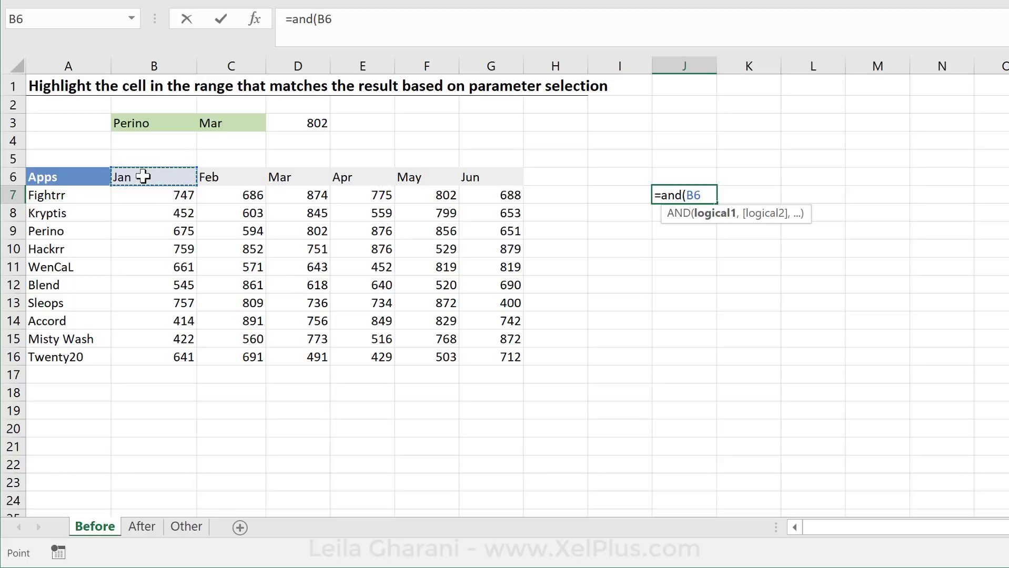
pyautogui.click(230, 122)
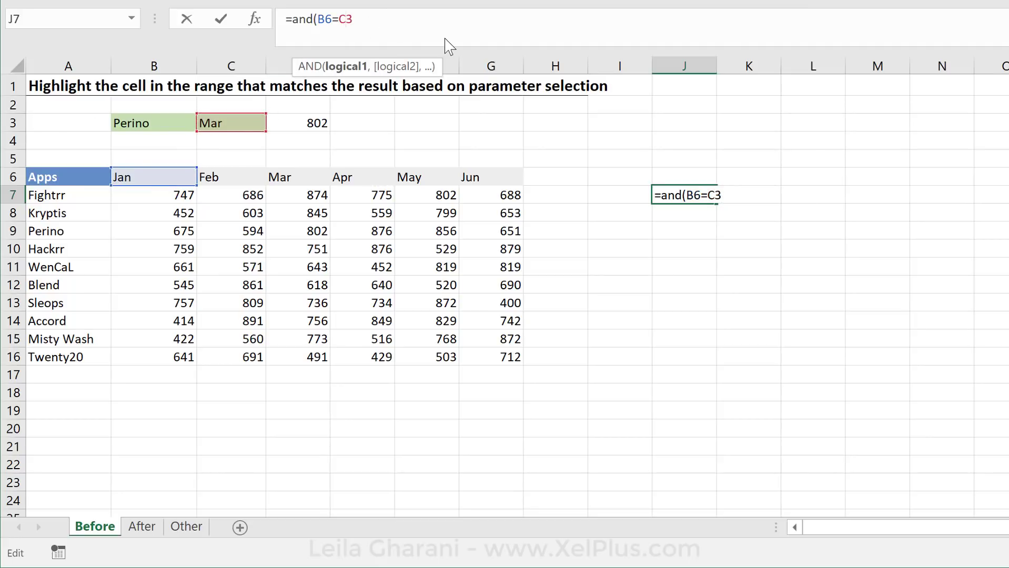
pyautogui.press('f4')
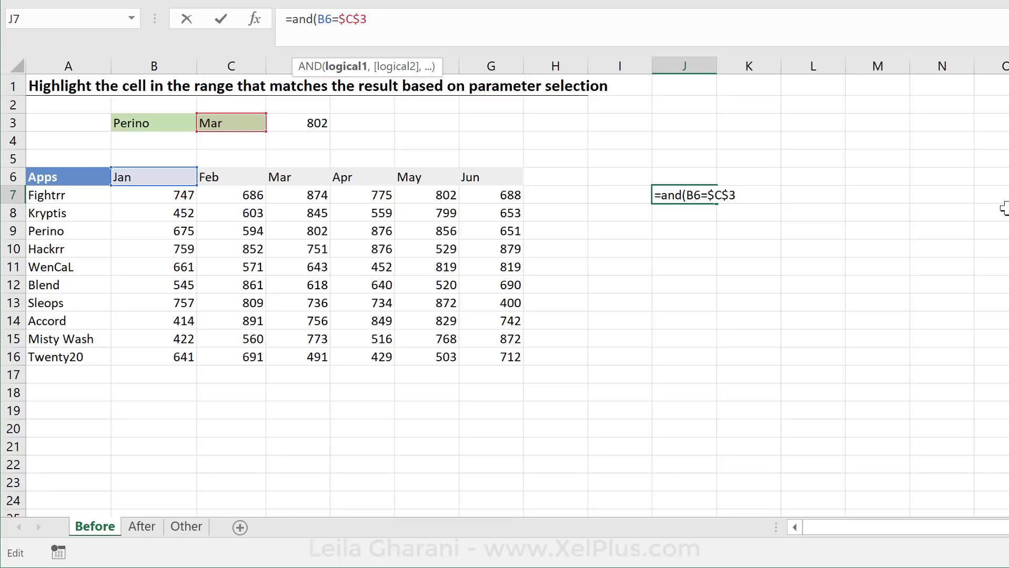
pyautogui.moveTo(545, 217)
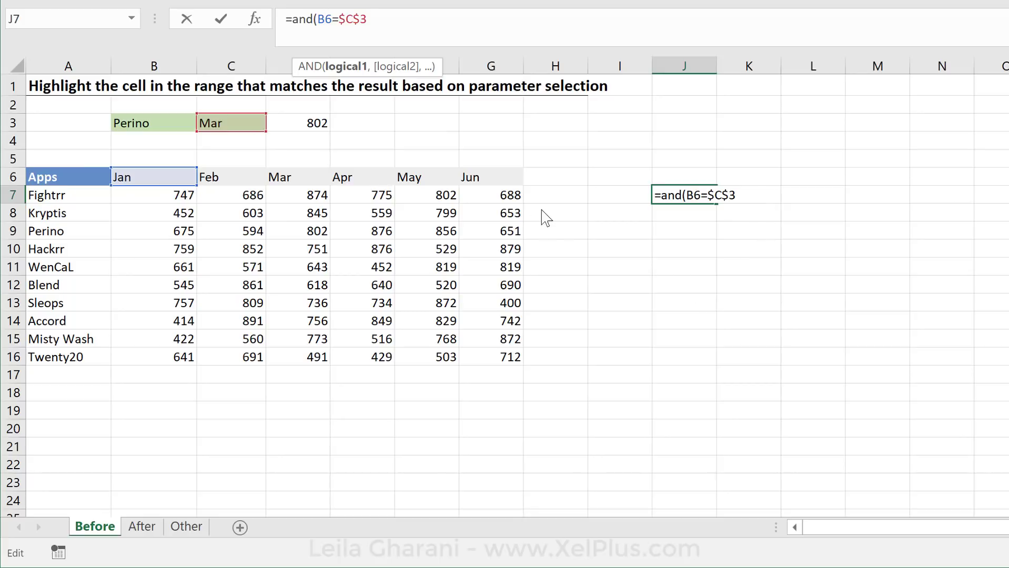
pyautogui.moveTo(493, 213)
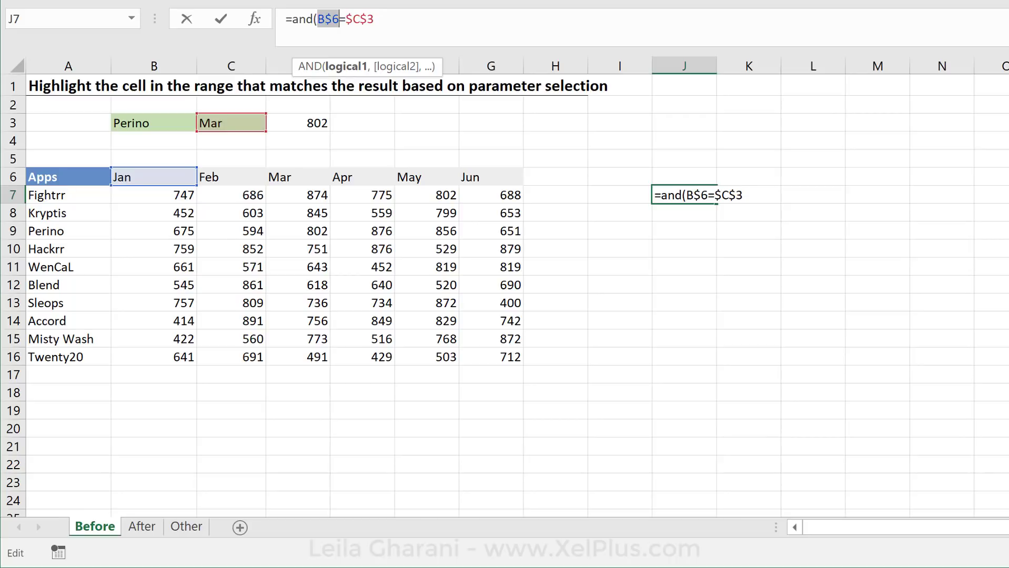
# Add the app condition $A7=$B$3 with an absolute B3 reference
pyautogui.write(',')
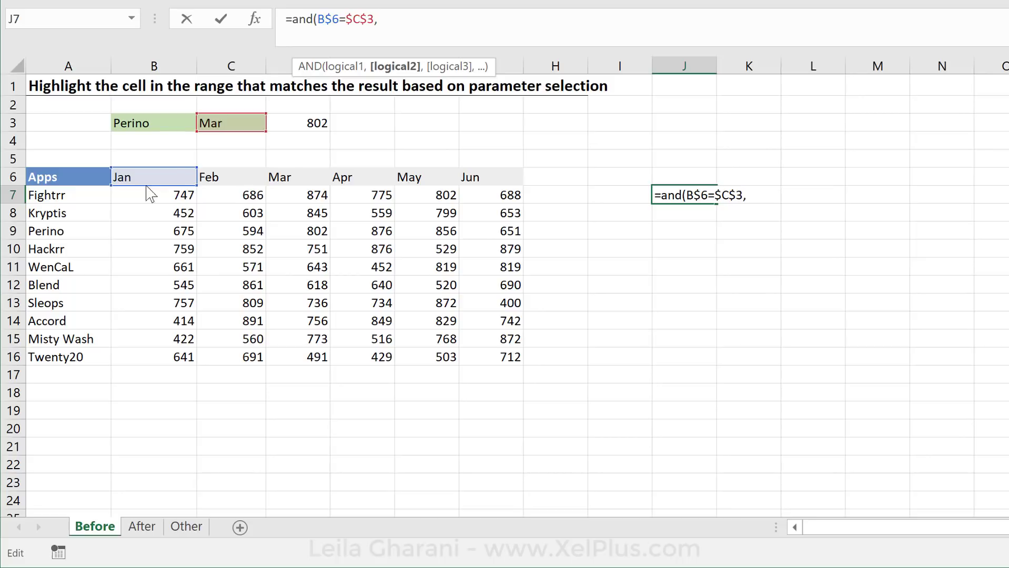
pyautogui.click(45, 194)
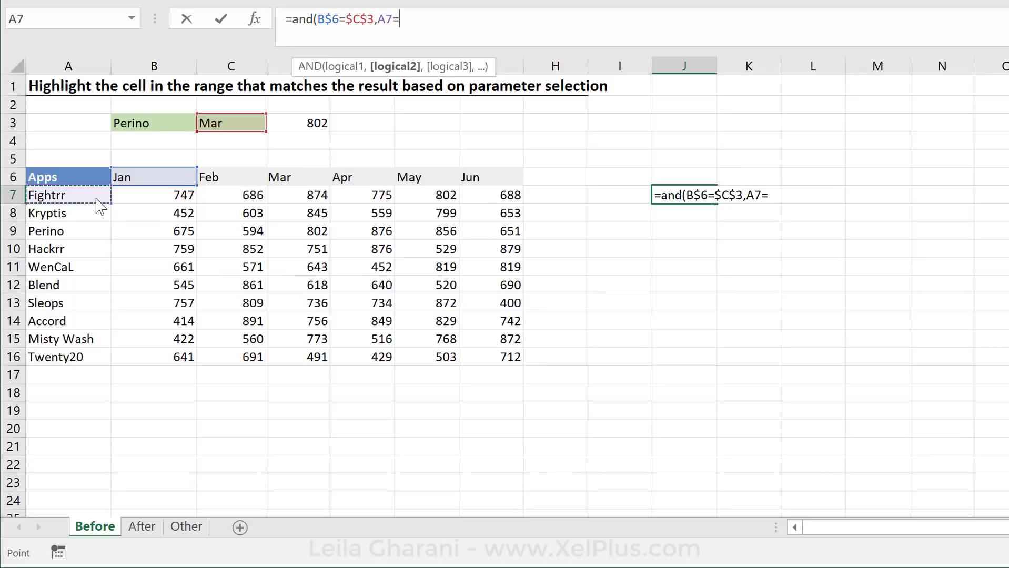
pyautogui.click(153, 122)
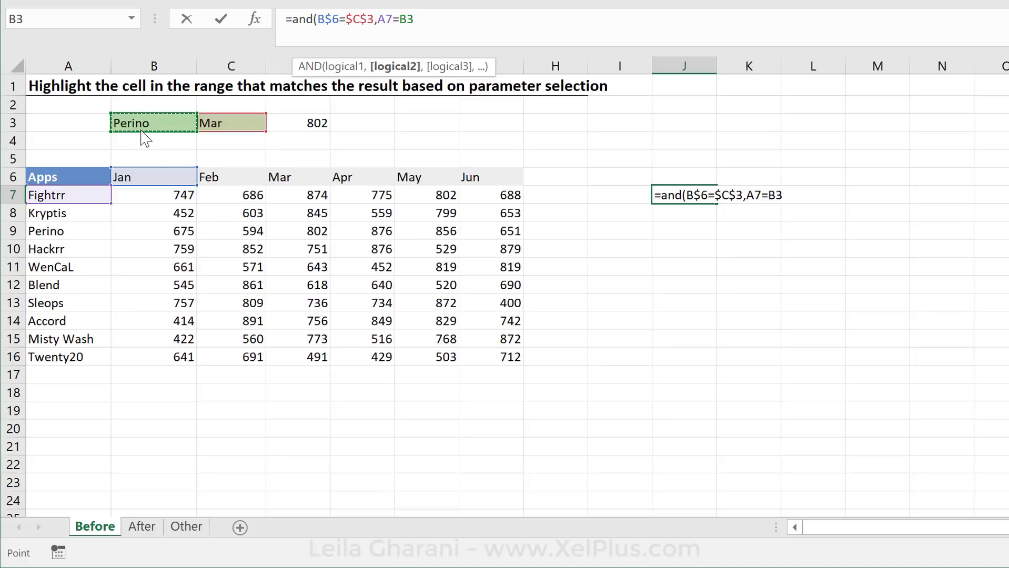
pyautogui.press('f4')
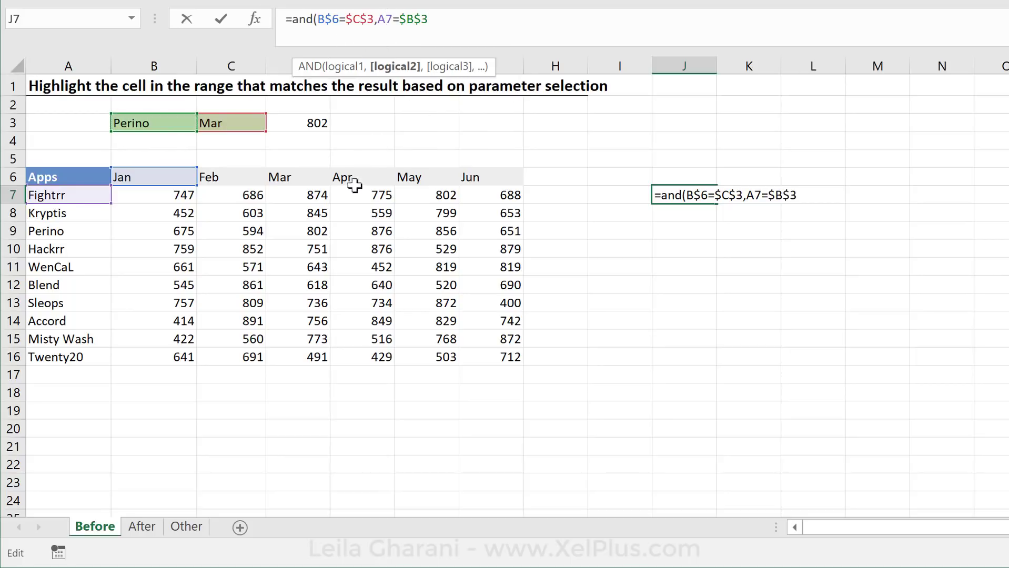
pyautogui.moveTo(217, 108)
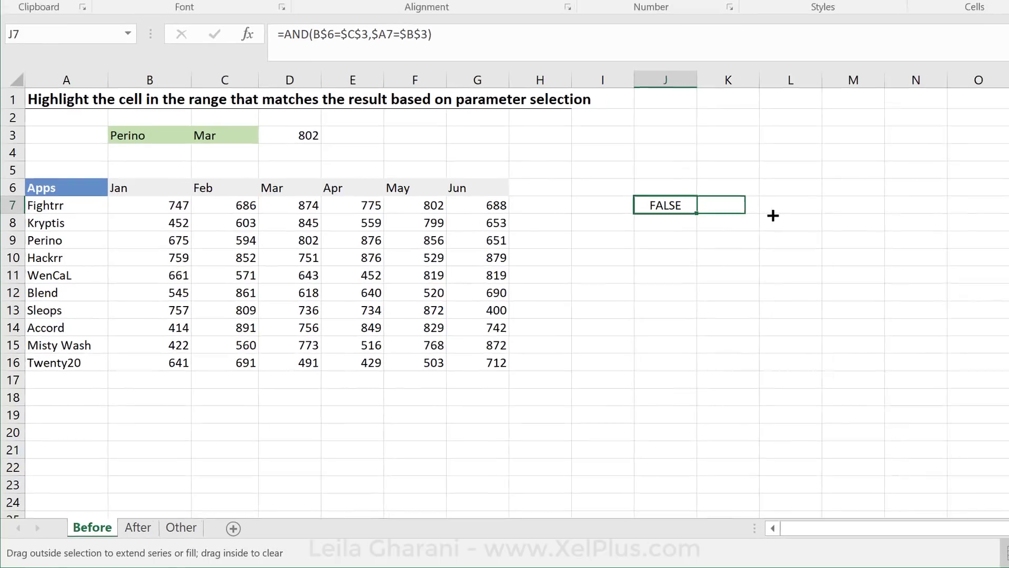
# Fill J7's AND formula across J7:O16 and check the formulas in K9, L9 and J7
pyautogui.moveTo(695, 214); pyautogui.dragTo(952, 214)
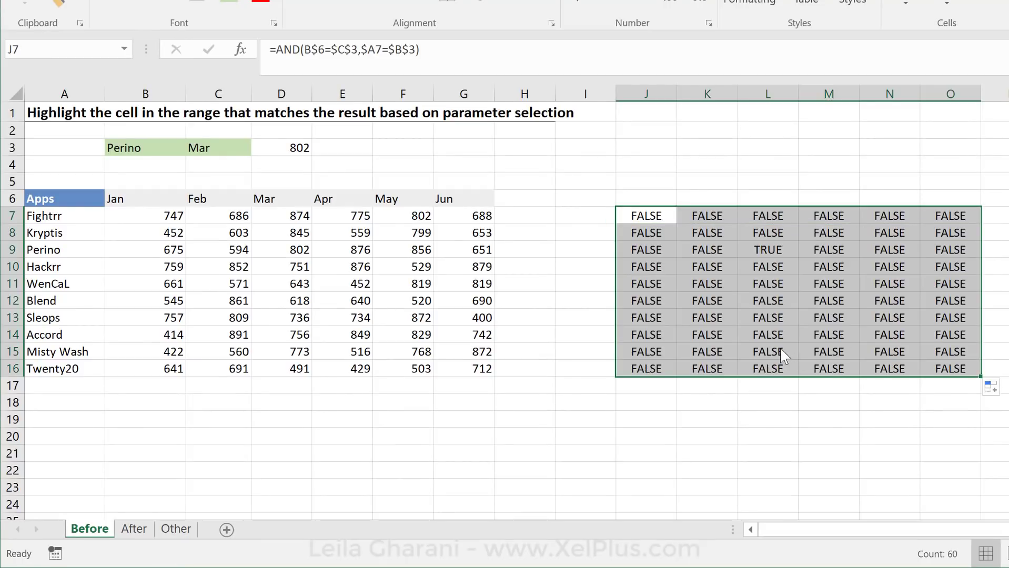
pyautogui.click(706, 249)
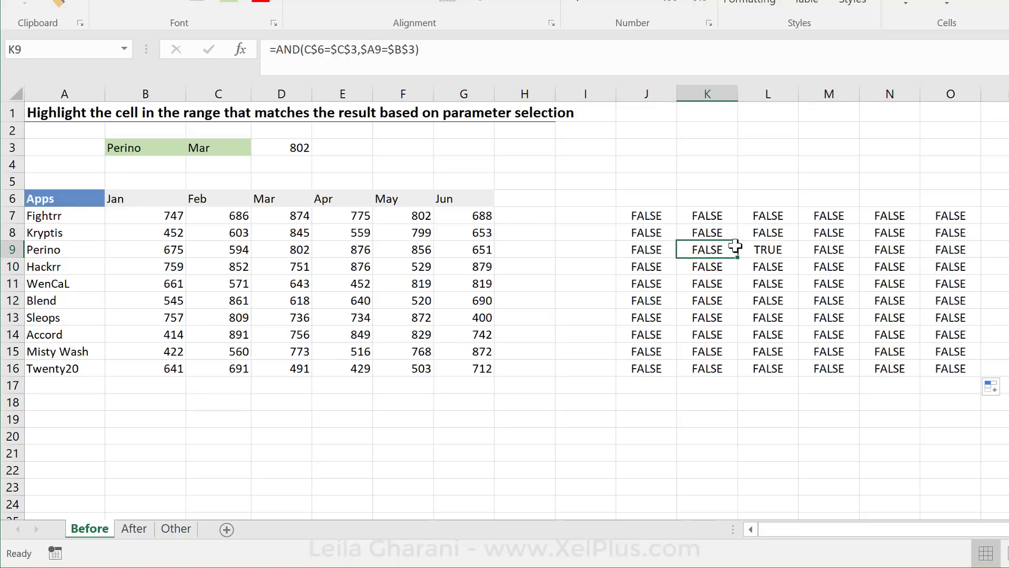
pyautogui.click(766, 249)
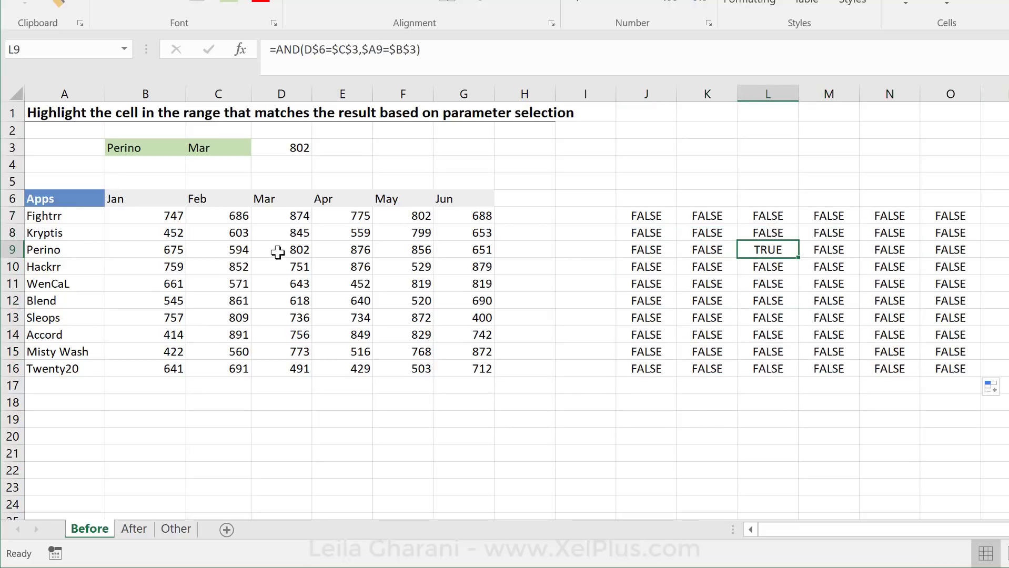
pyautogui.moveTo(288, 249)
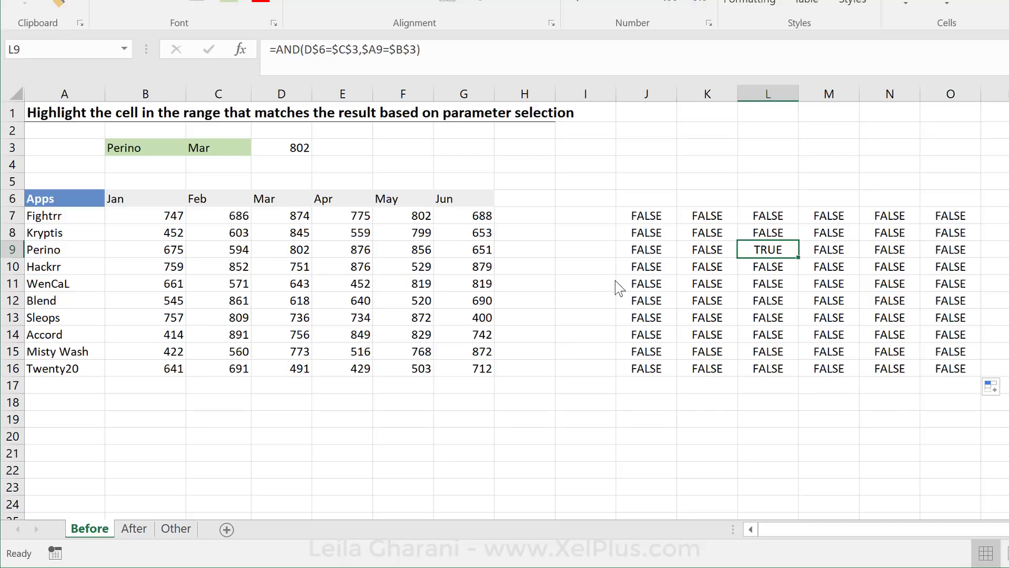
pyautogui.click(645, 216)
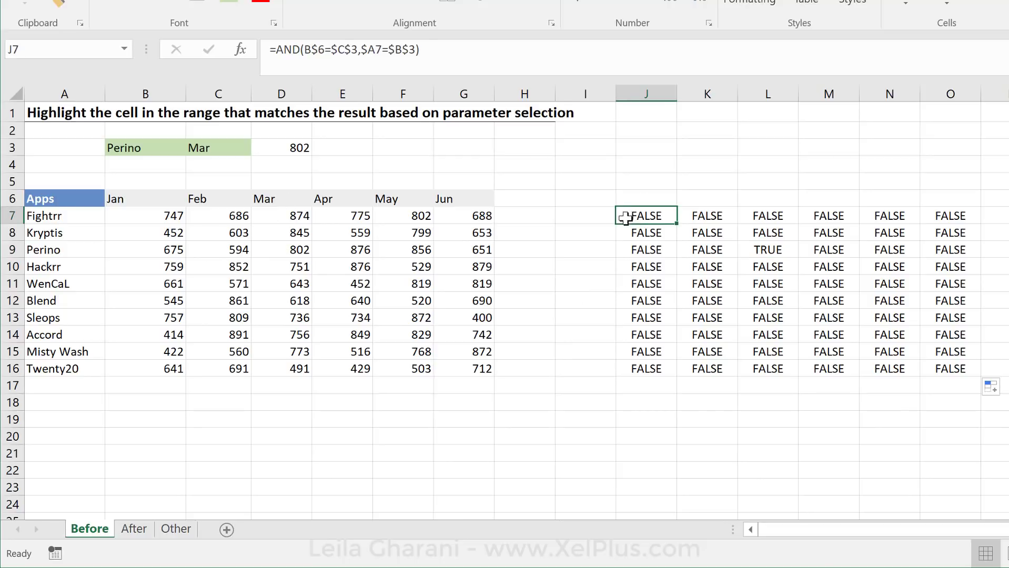
# Create a formula-based conditional formatting rule by pasting J7's AND formula
pyautogui.doubleClick(646, 215)
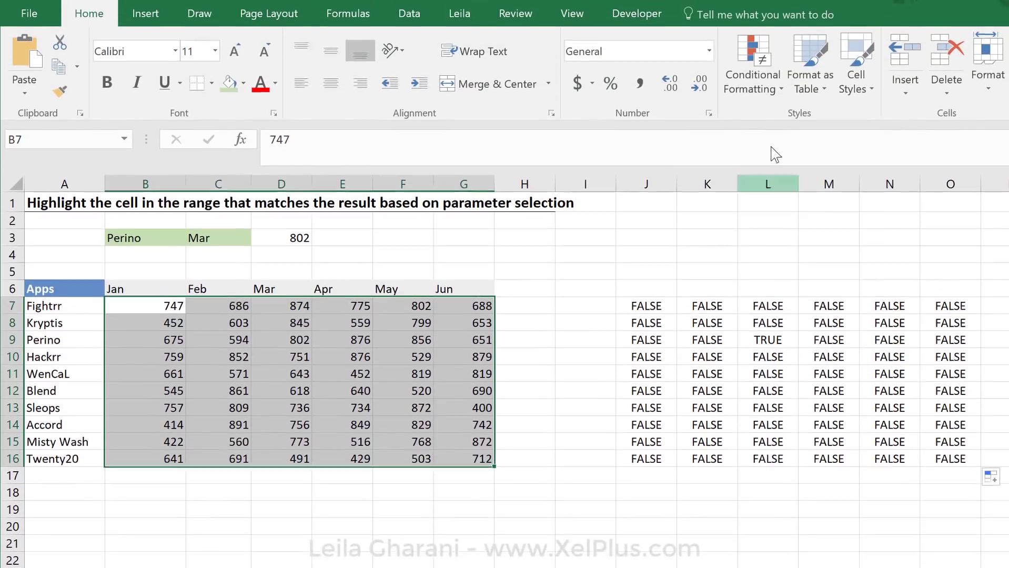
pyautogui.click(751, 67)
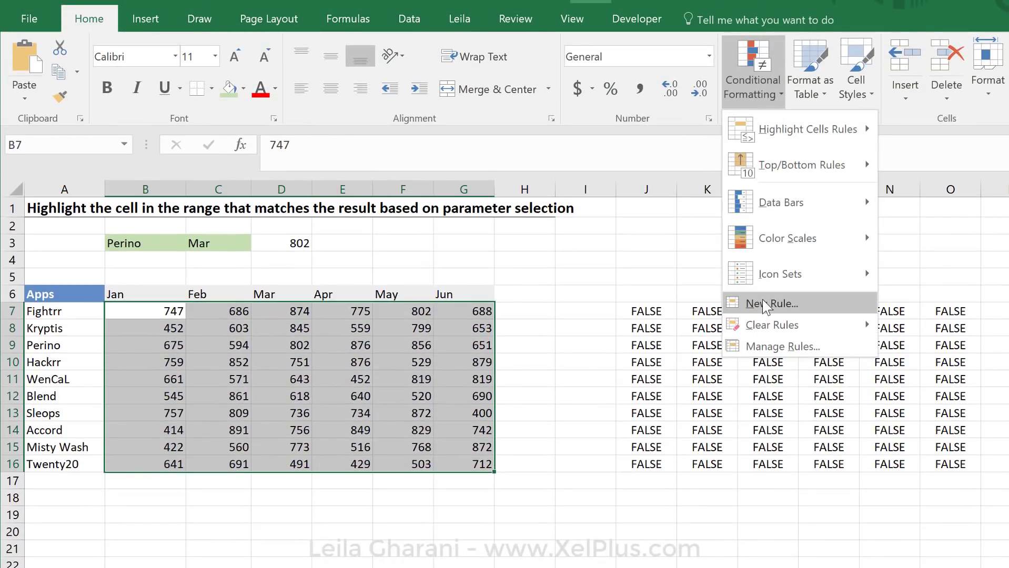
pyautogui.click(769, 303)
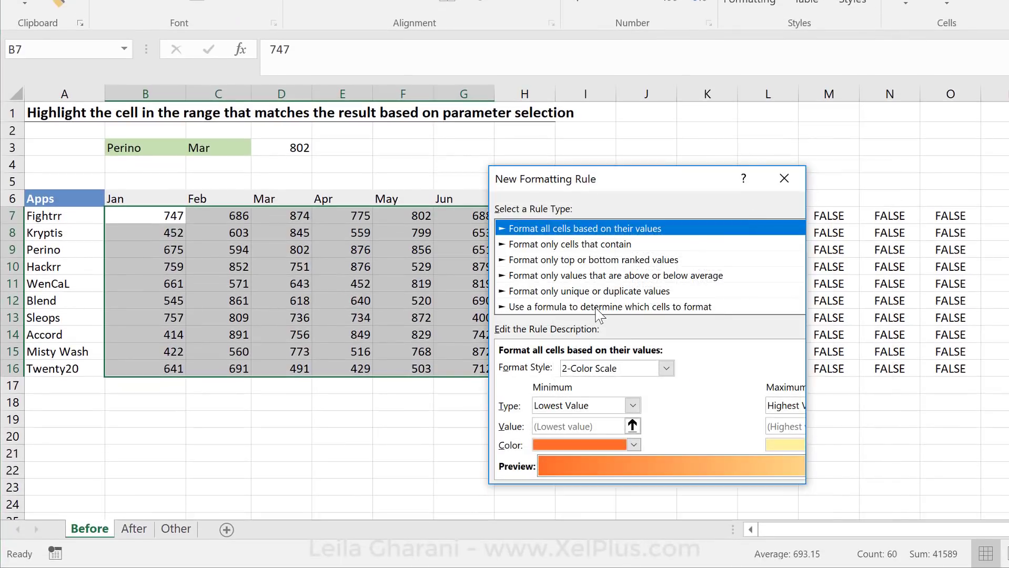
pyautogui.click(609, 306)
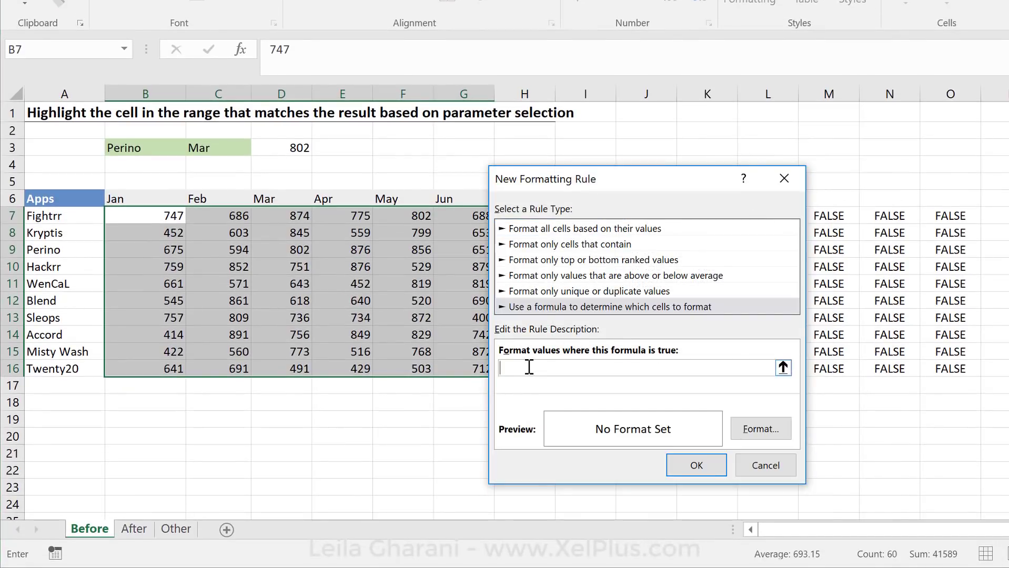
pyautogui.press('ctrl+v')
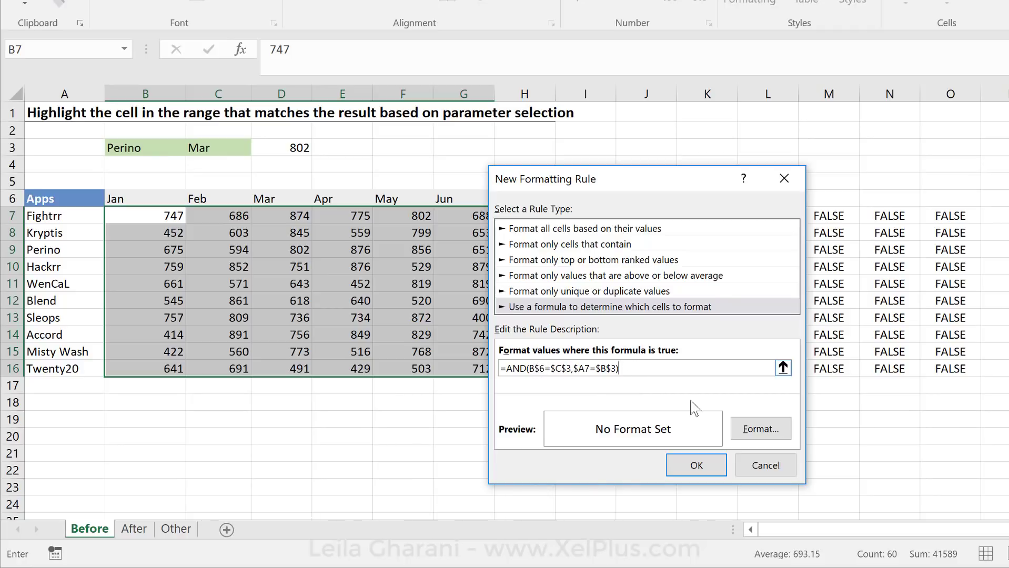
# Set the rule's format to an orange fill with an outline border
pyautogui.click(760, 429)
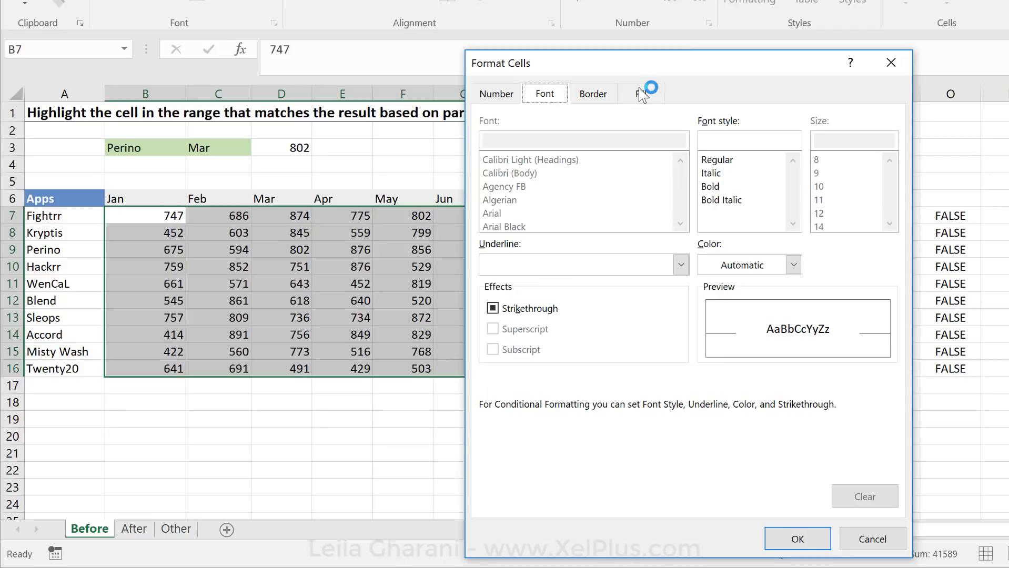
pyautogui.click(640, 94)
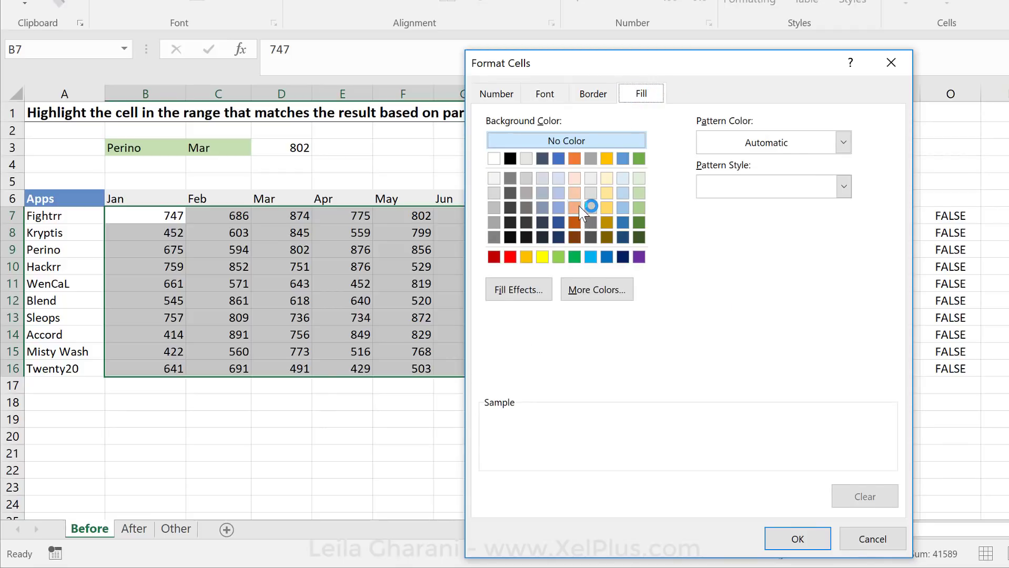
pyautogui.click(591, 93)
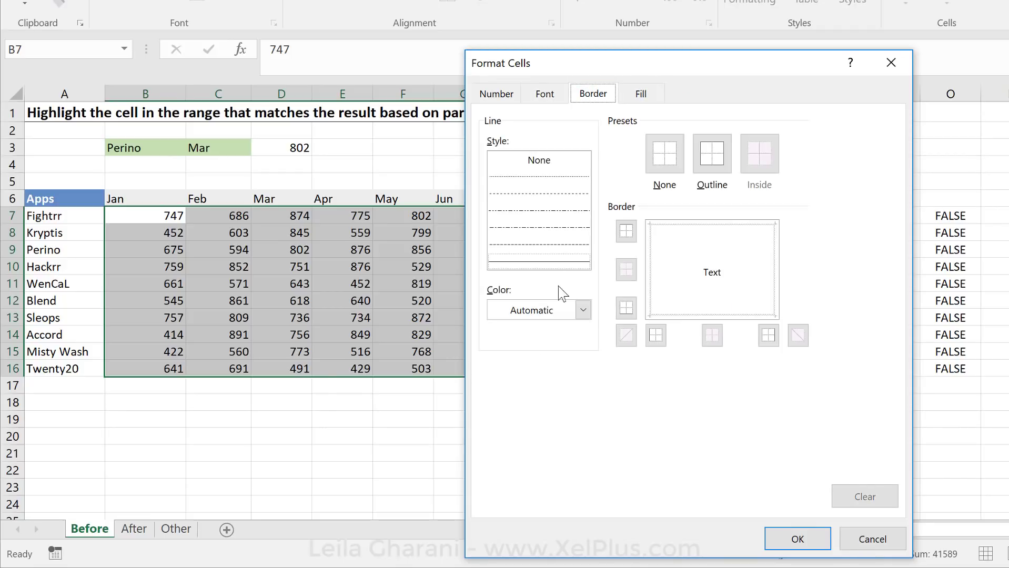
pyautogui.click(581, 310)
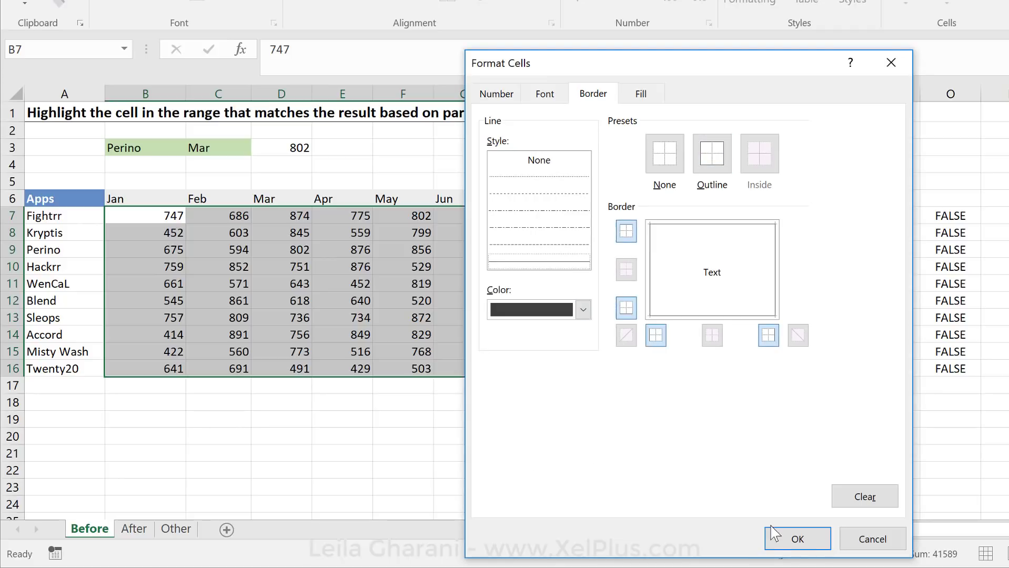
pyautogui.click(796, 539)
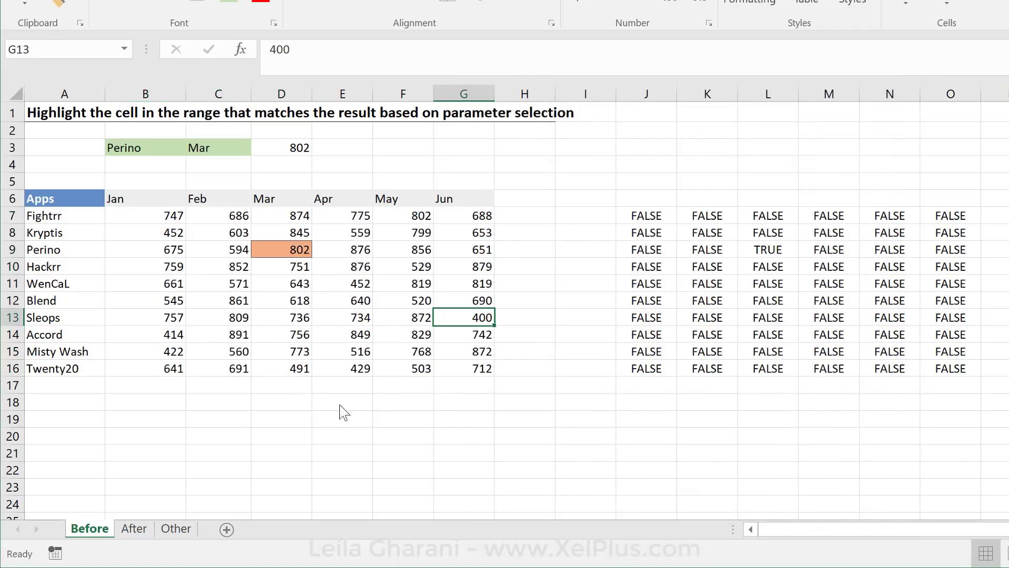
# Choose Fightrr in B3 and May in C3, then switch the app to Sleops
pyautogui.click(343, 419)
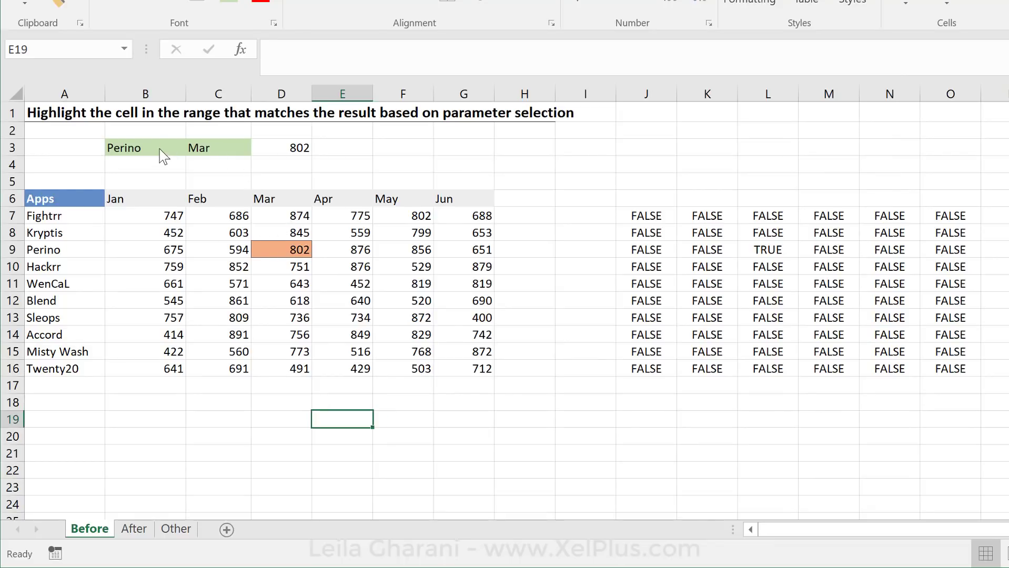
pyautogui.click(193, 147)
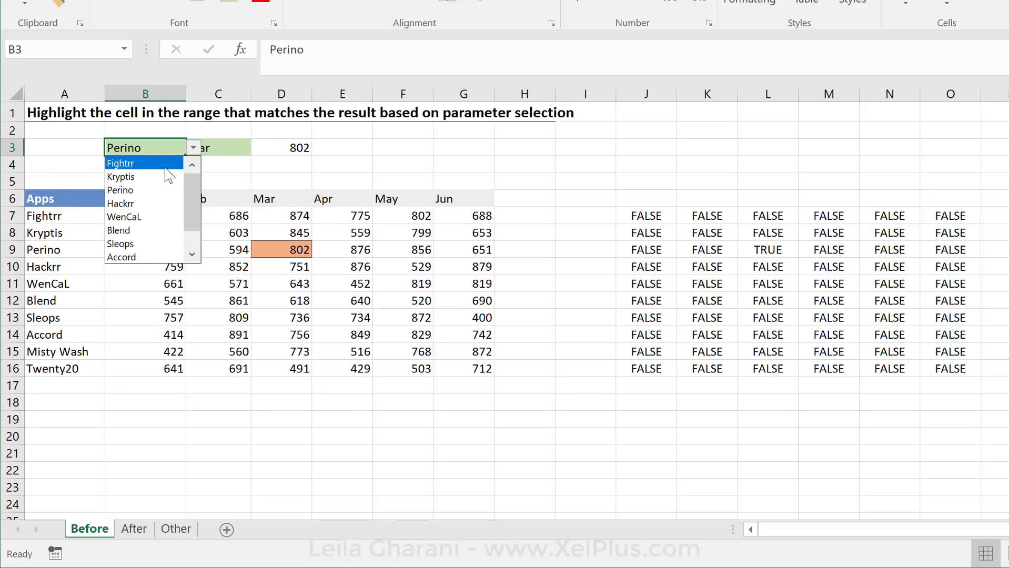
pyautogui.click(120, 162)
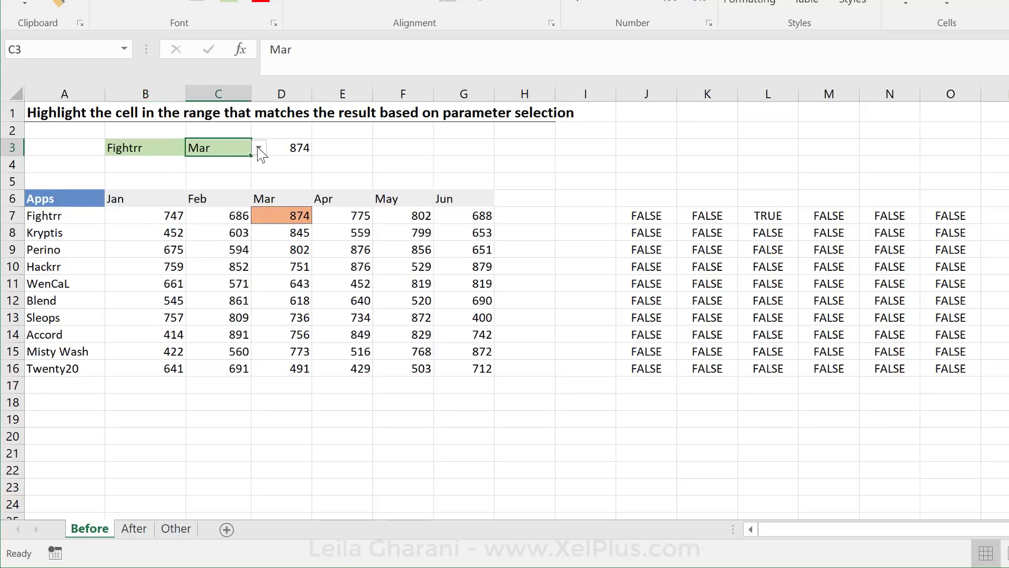
pyautogui.click(259, 148)
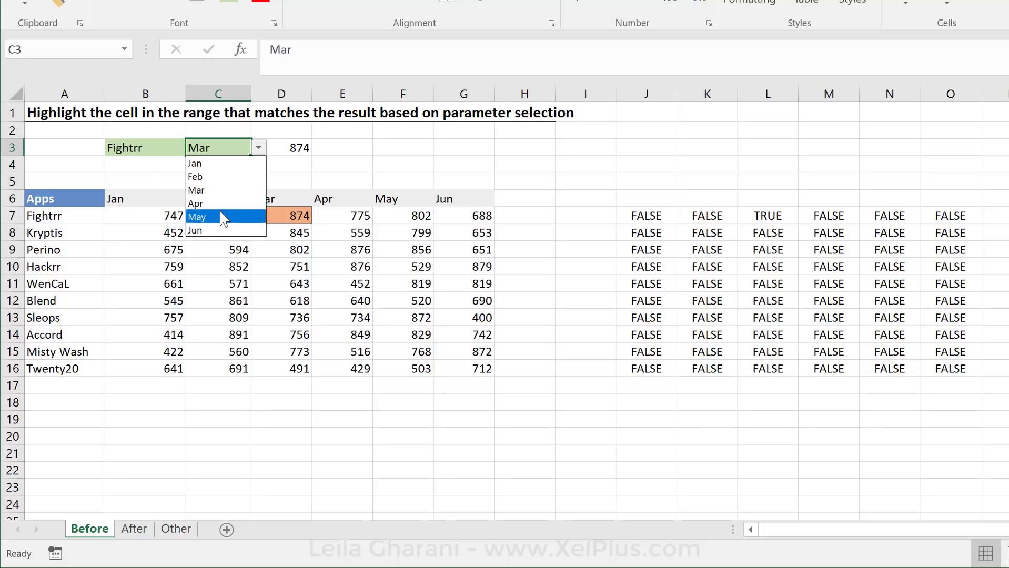
pyautogui.click(198, 216)
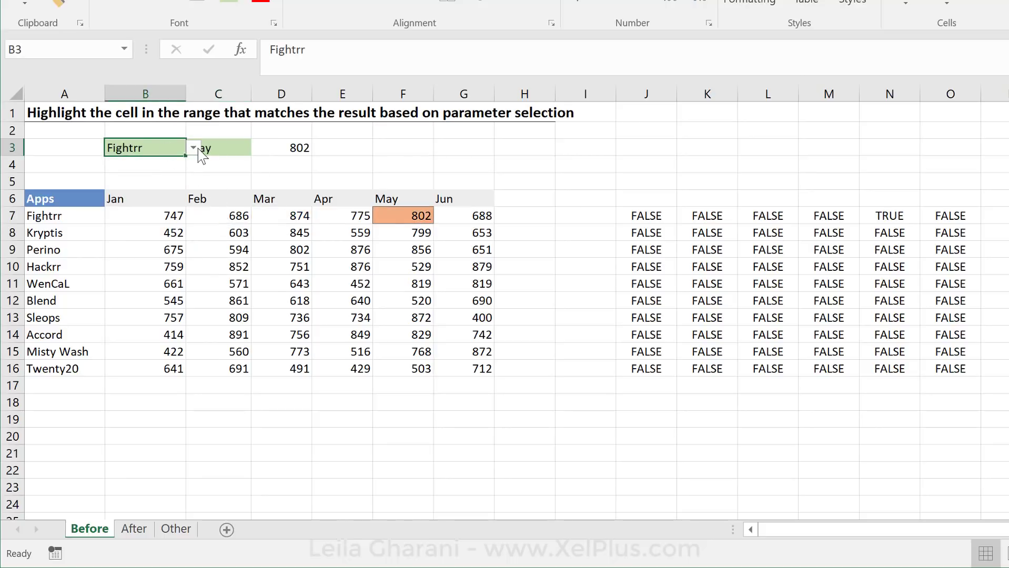
pyautogui.click(193, 147)
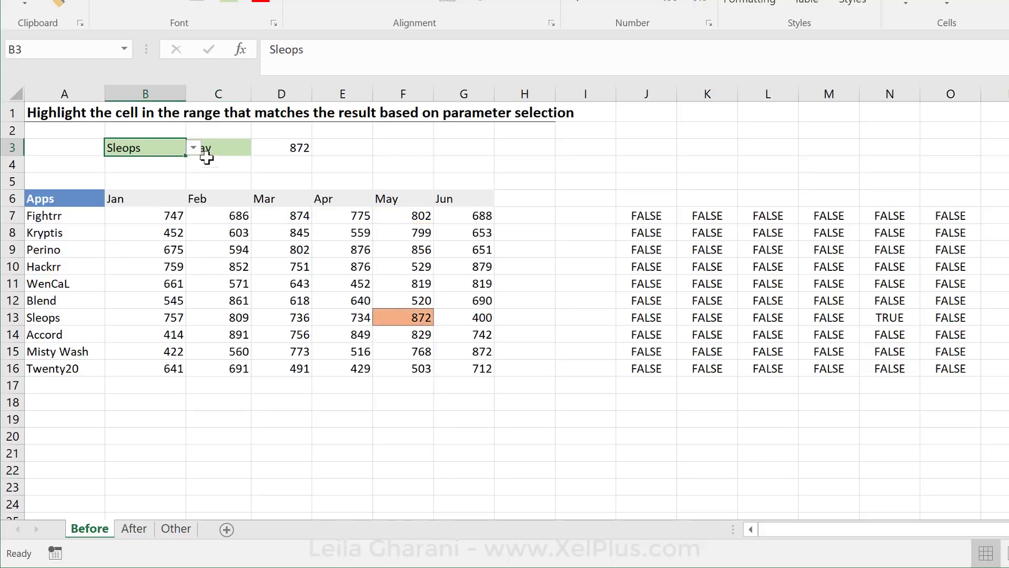